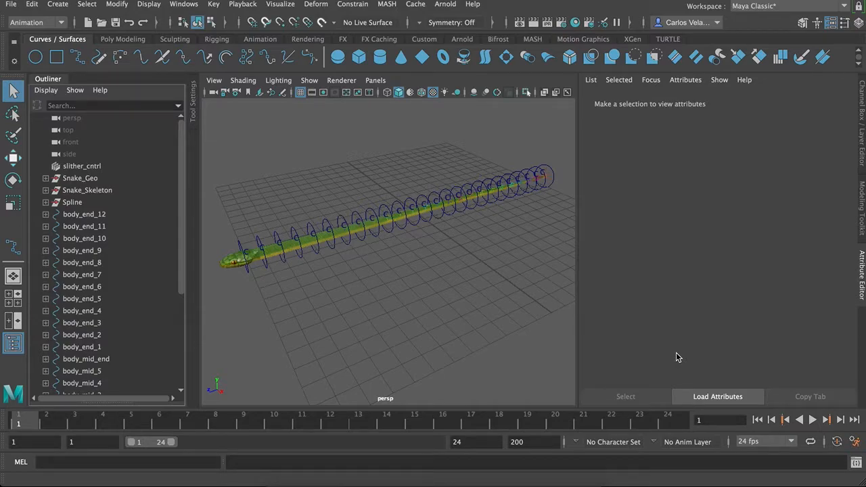
pyautogui.moveTo(7, 91)
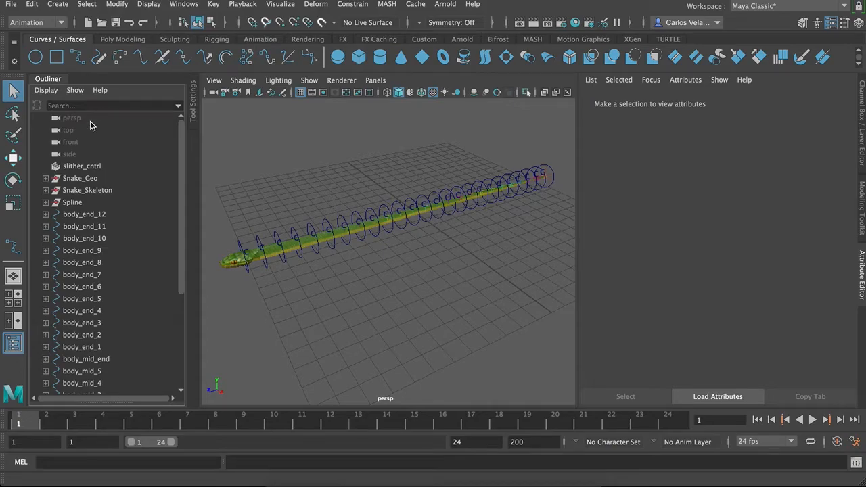
pyautogui.moveTo(162, 157)
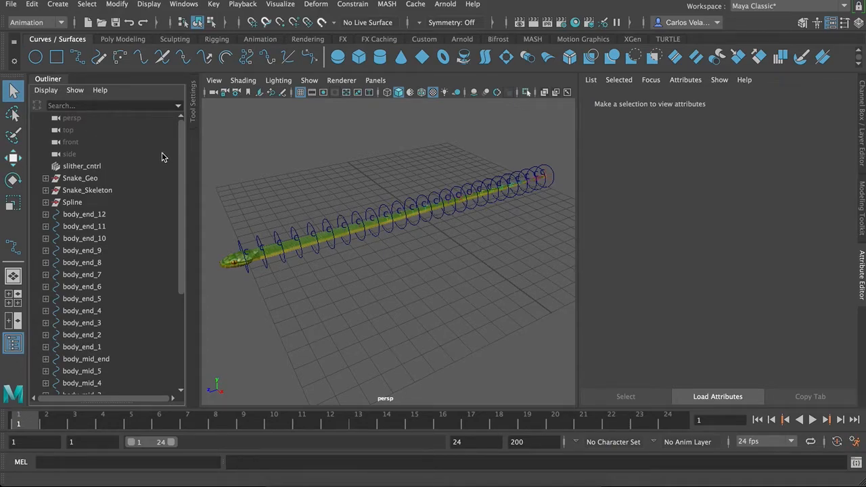
pyautogui.moveTo(309, 193)
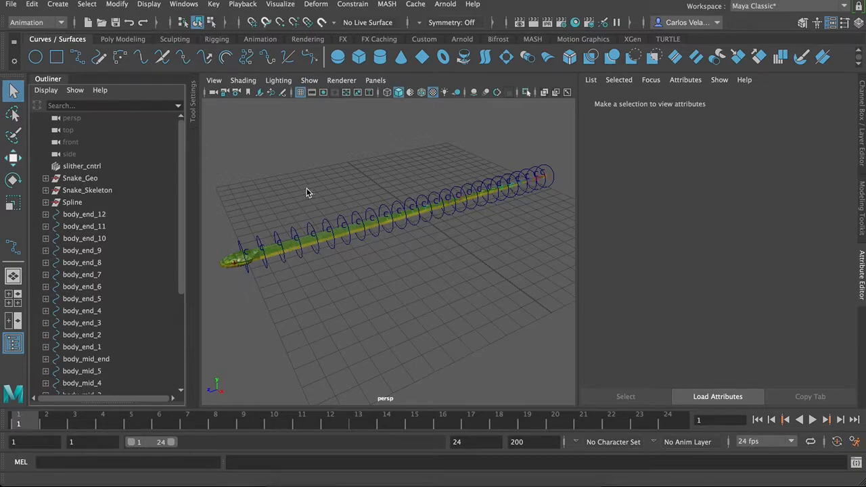
pyautogui.moveTo(295, 188)
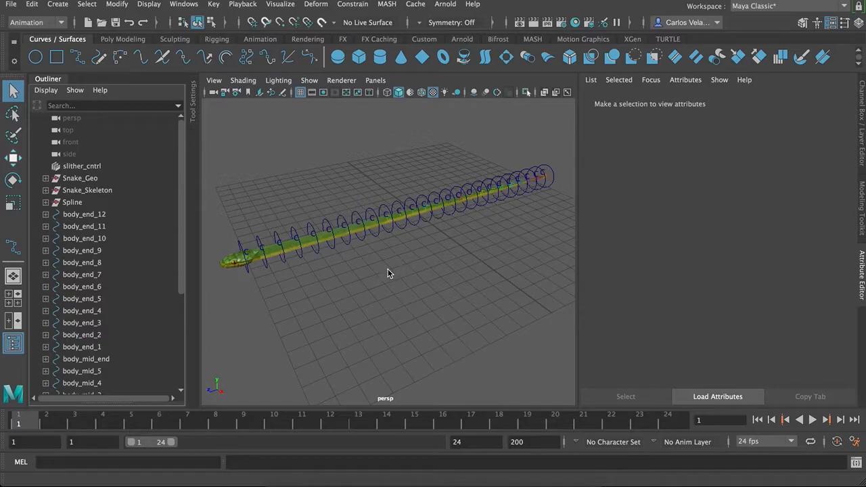
pyautogui.moveTo(387, 268)
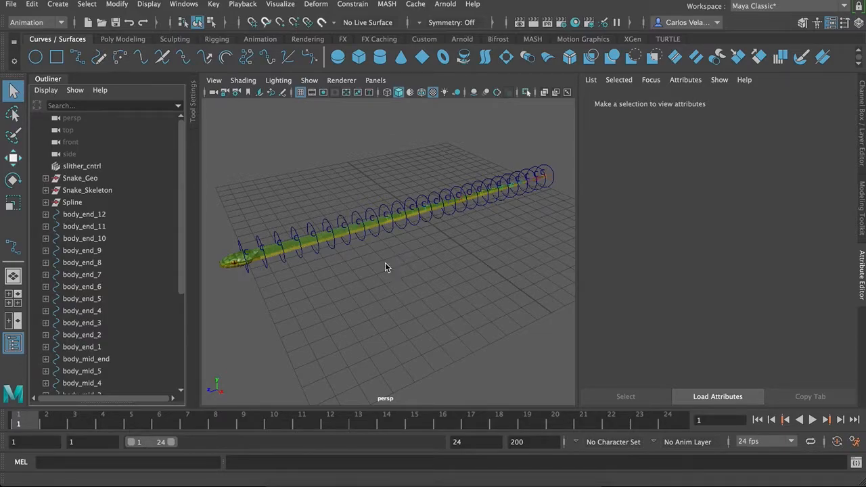
# Select slither_cntrl, raise slither_controls Amplitude to 0.341 and shift the Offset to test bending
pyautogui.moveTo(386, 267); pyautogui.dragTo(332, 284)
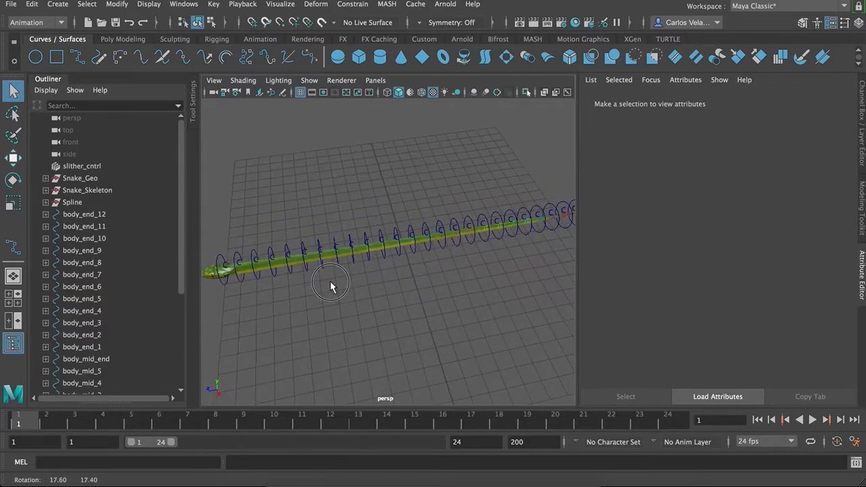
pyautogui.moveTo(331, 284); pyautogui.dragTo(411, 236)
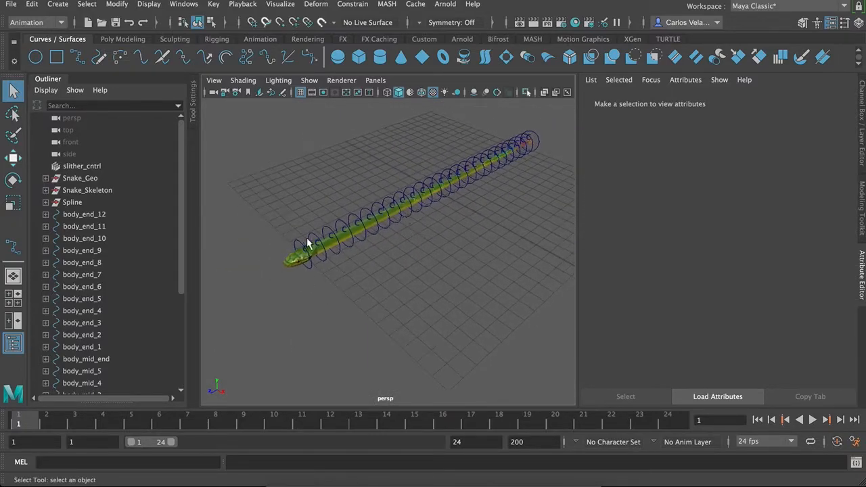
pyautogui.click(301, 254)
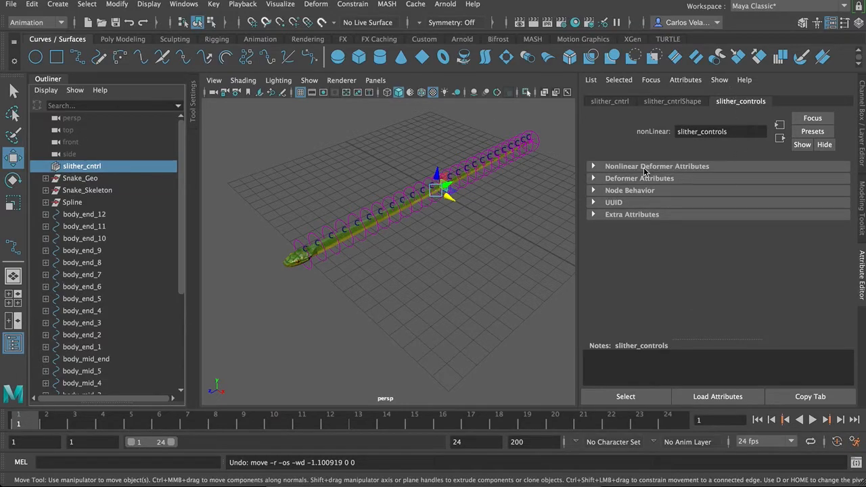
pyautogui.click(609, 100)
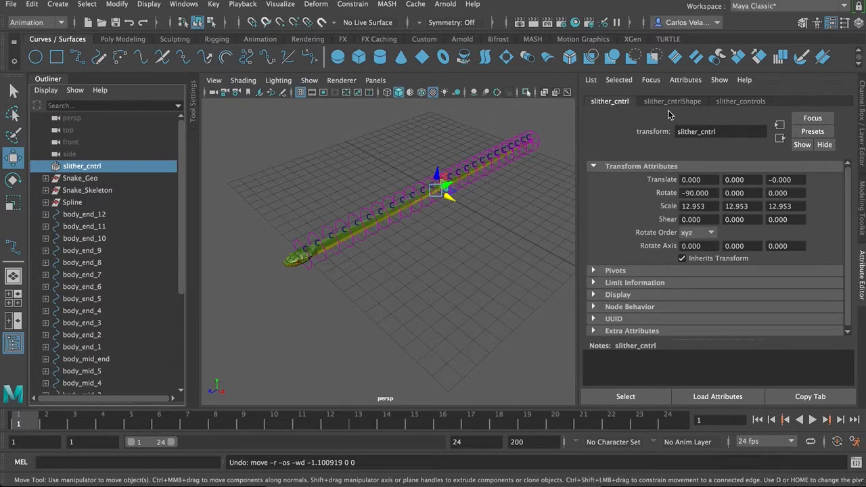
pyautogui.click(740, 101)
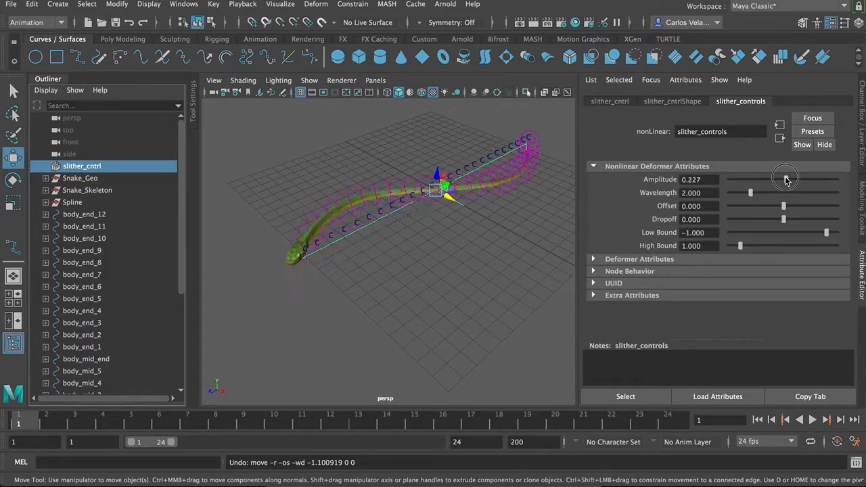
pyautogui.moveTo(785, 179); pyautogui.dragTo(787, 179)
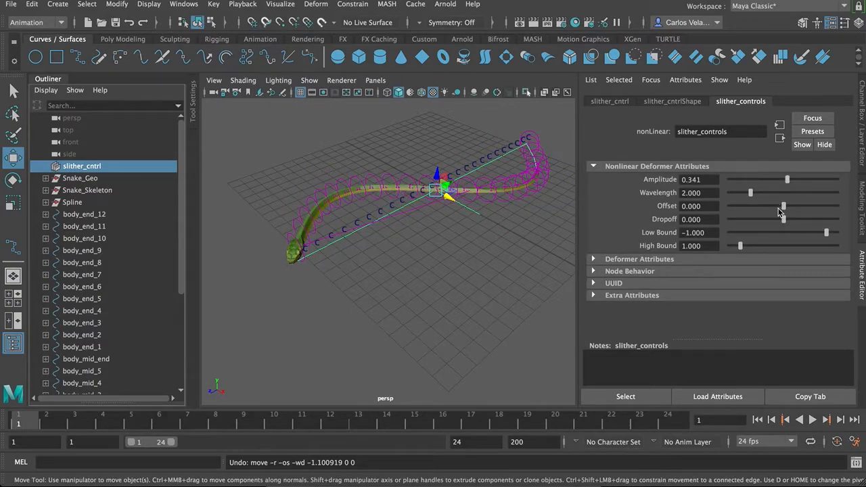
pyautogui.moveTo(783, 205); pyautogui.dragTo(765, 207)
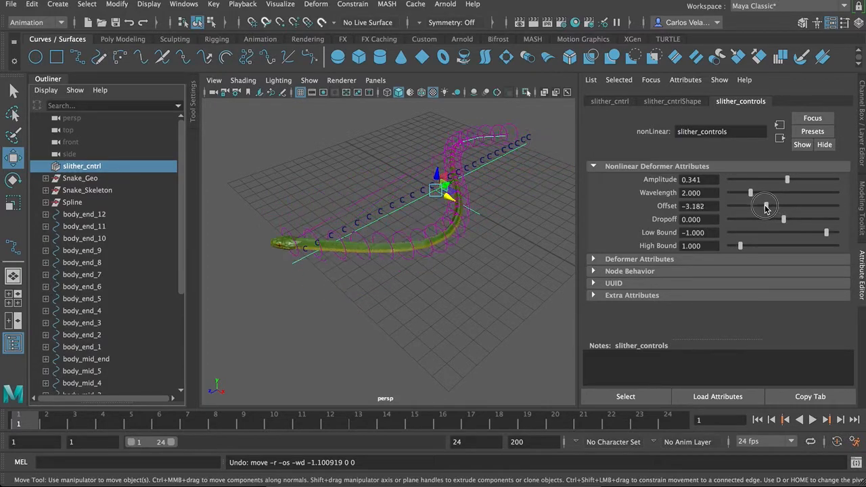
pyautogui.moveTo(750, 207); pyautogui.dragTo(783, 206)
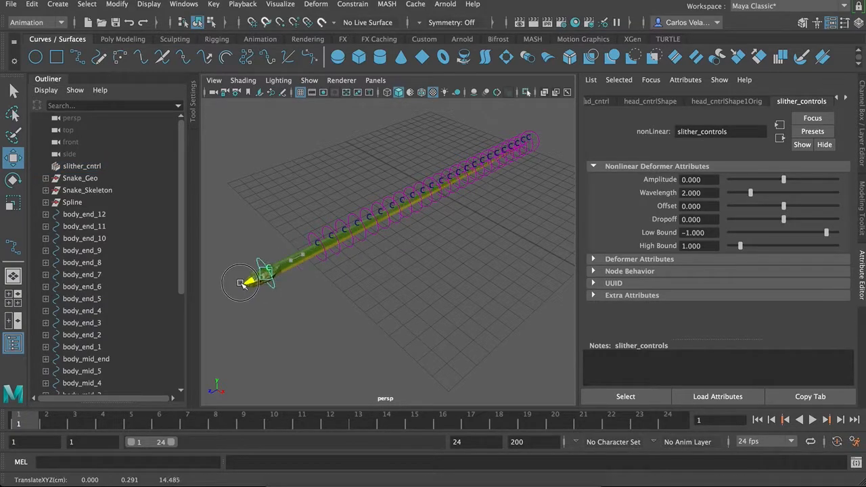
# Nudge head_cntrl slightly along Z and pan toward the snake's head
pyautogui.moveTo(244, 283); pyautogui.dragTo(305, 257)
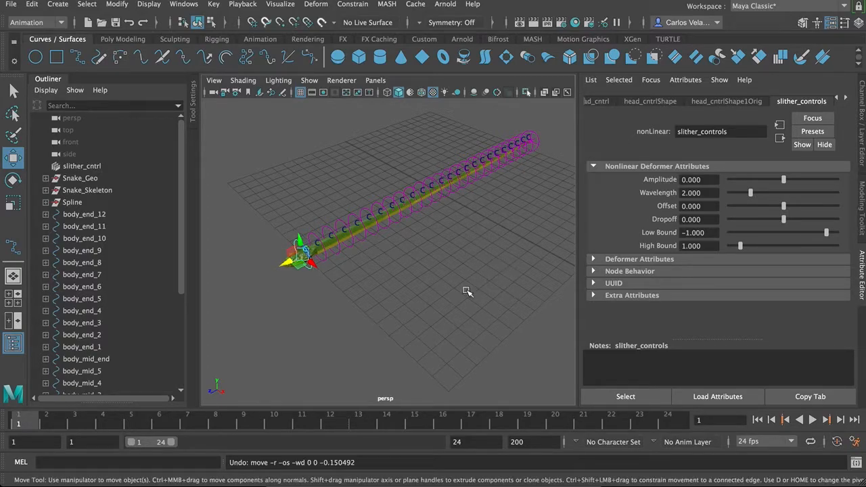
pyautogui.moveTo(467, 291); pyautogui.dragTo(438, 291)
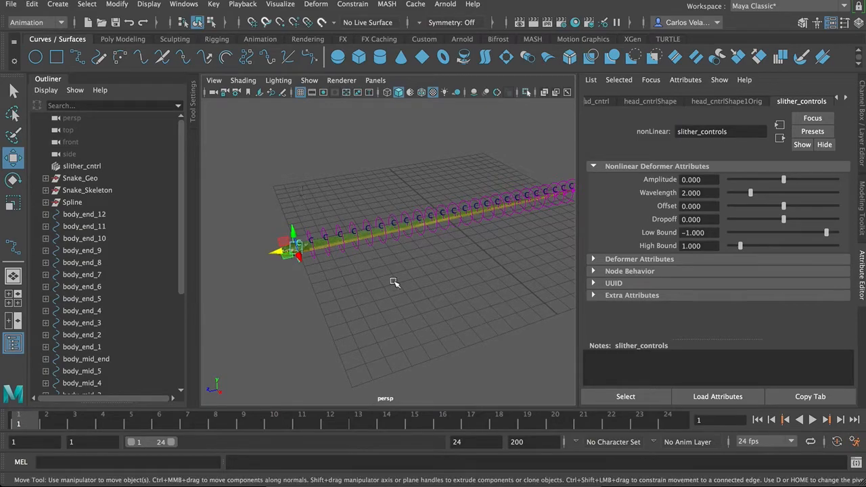
# Create a NURBS circle, scale it into a long ellipse around the snake, and reset its transforms
pyautogui.click(35, 57)
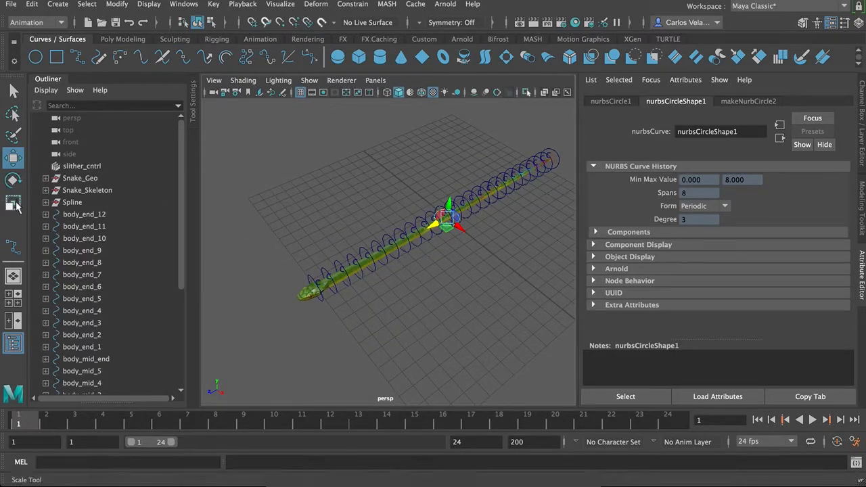
pyautogui.click(14, 203)
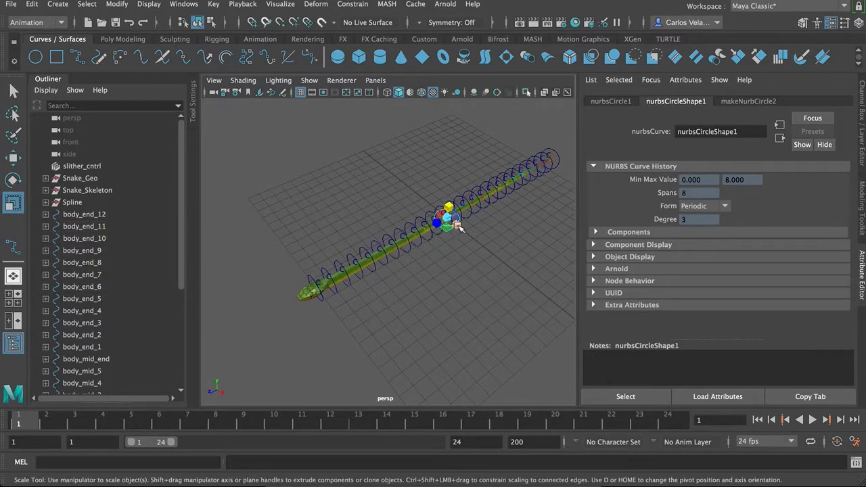
pyautogui.moveTo(439, 222); pyautogui.dragTo(460, 222)
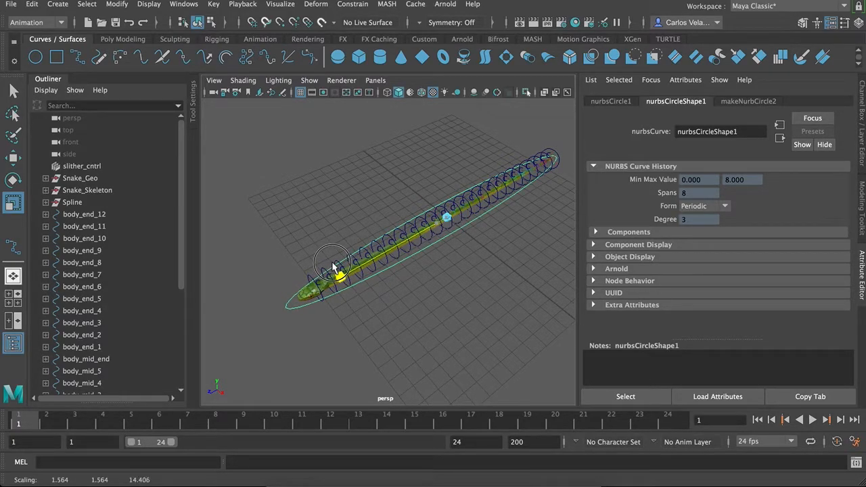
pyautogui.moveTo(332, 263); pyautogui.dragTo(362, 332)
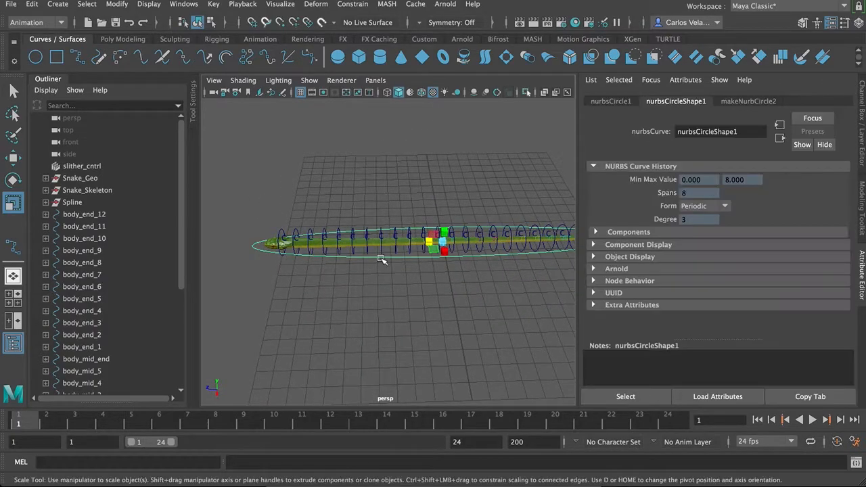
pyautogui.click(123, 39)
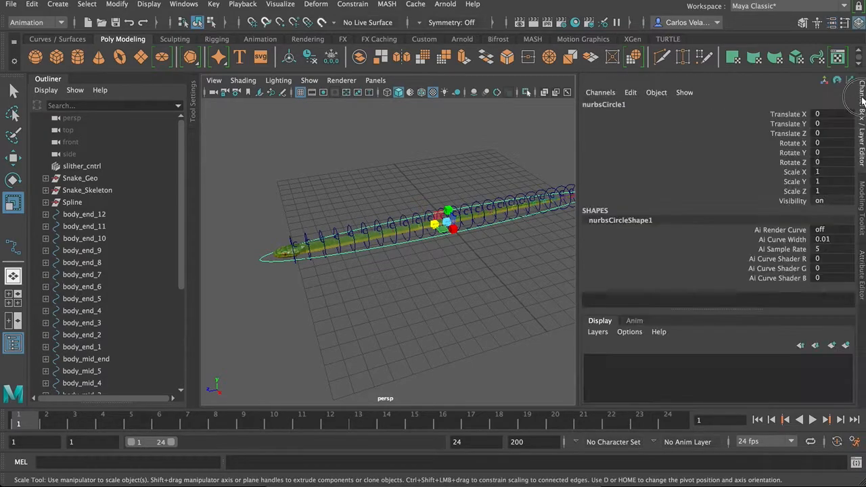
# Rename the circle Master_cntrl and parent the body controls and slither_cntrl under it
pyautogui.click(14, 157)
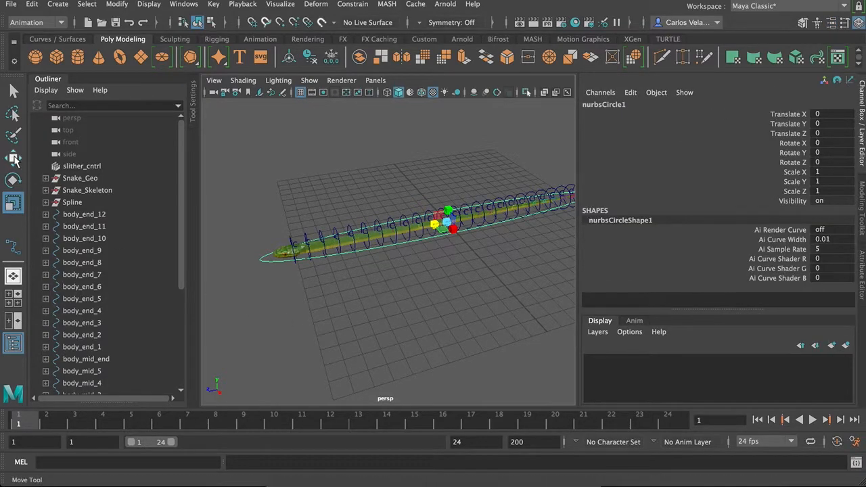
pyautogui.click(13, 159)
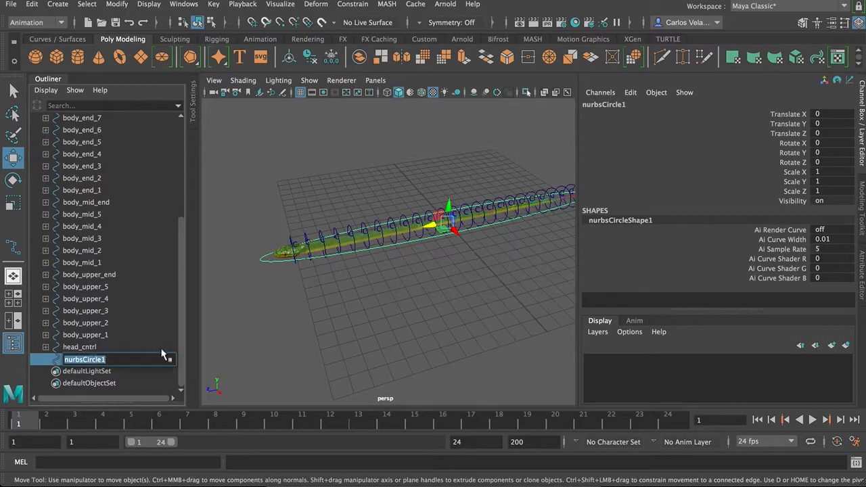
pyautogui.write('Master')
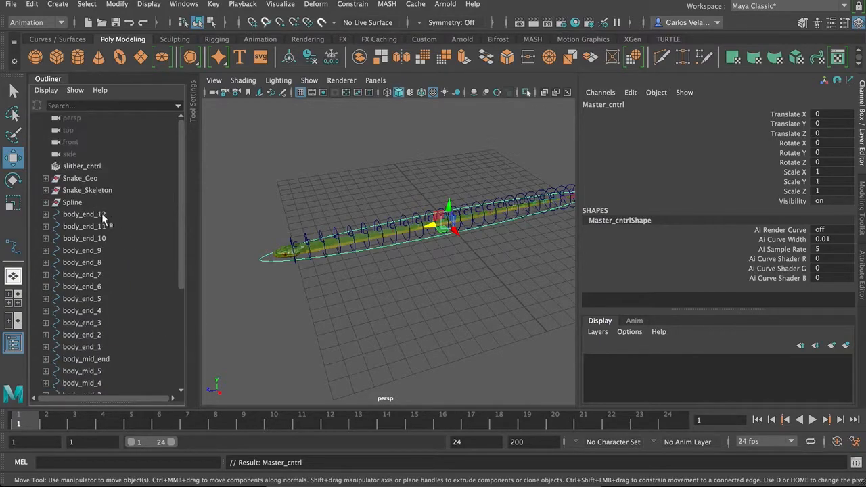
pyautogui.click(79, 347)
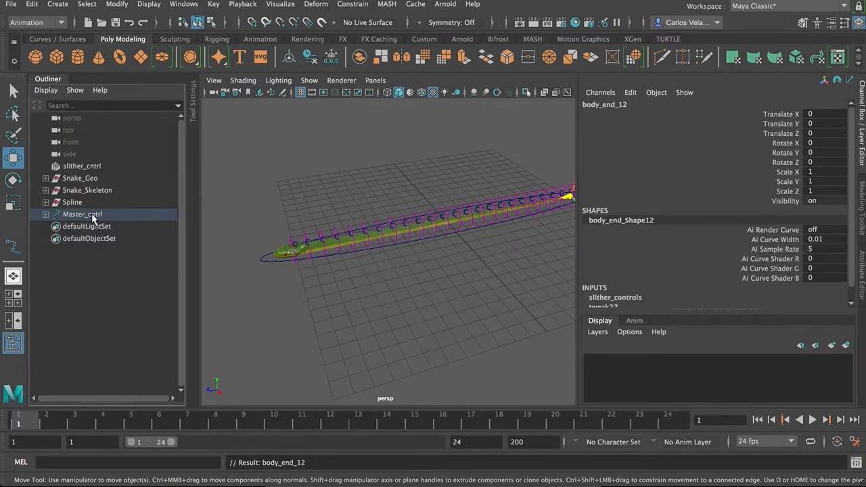
pyautogui.click(82, 166)
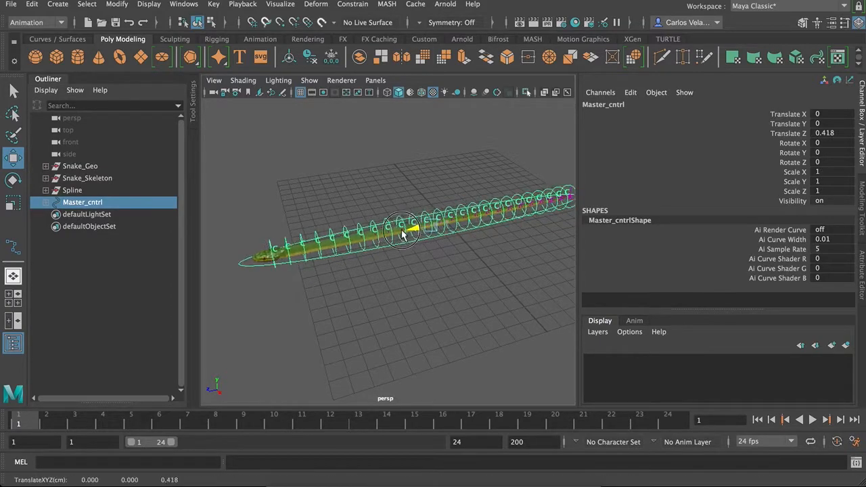
pyautogui.moveTo(403, 230); pyautogui.dragTo(521, 200)
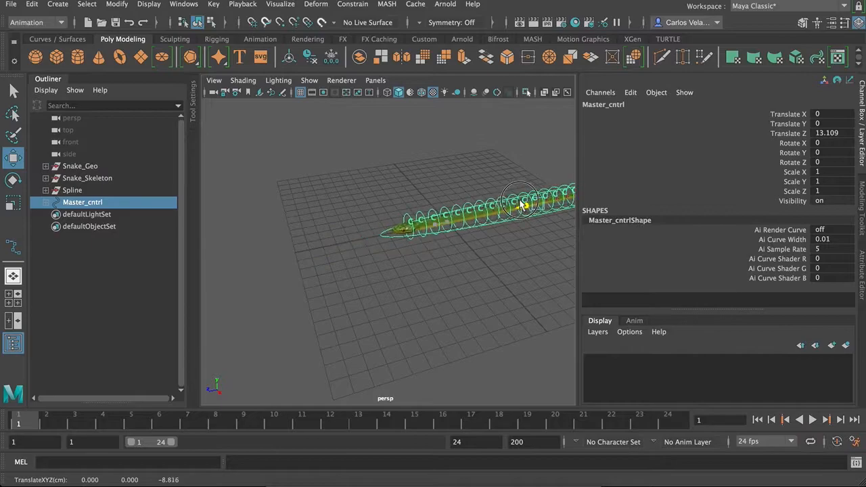
pyautogui.moveTo(525, 203); pyautogui.dragTo(474, 217)
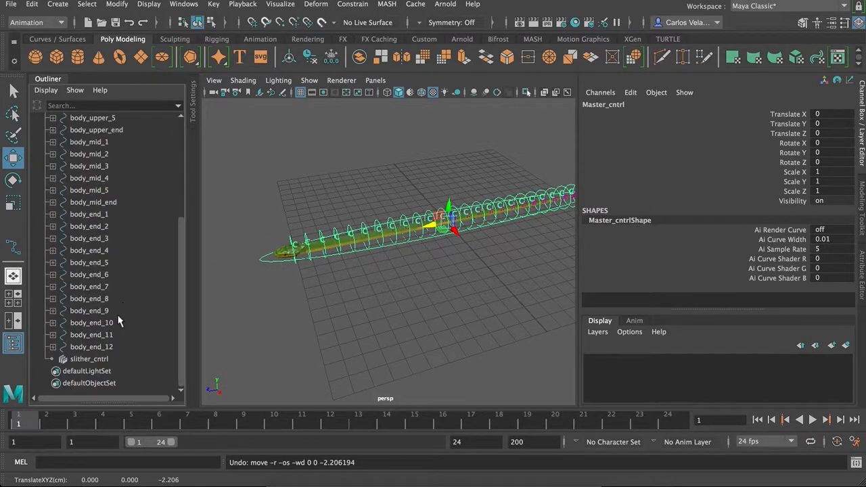
# Key slither_controls Offset at frame 1, change it, and key it again at frame 24
pyautogui.click(89, 359)
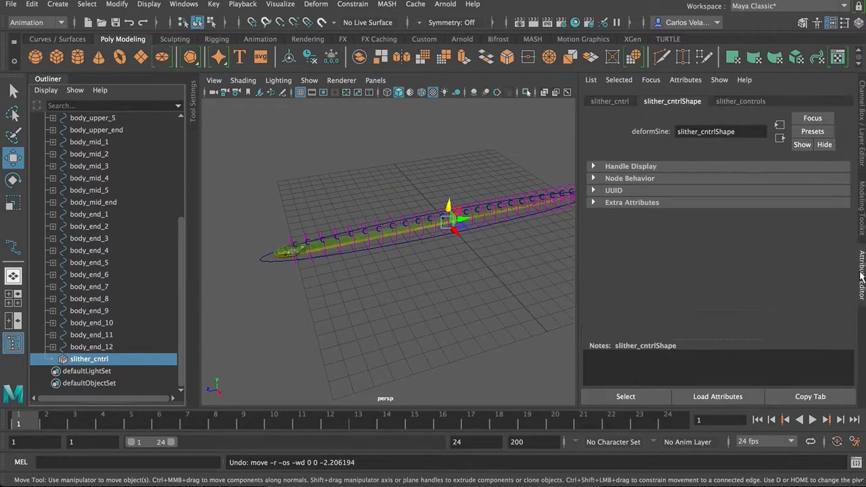
pyautogui.click(740, 101)
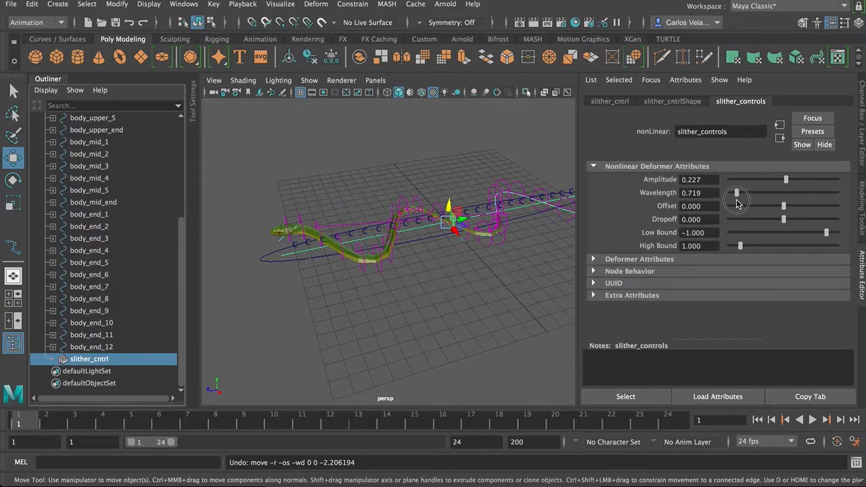
pyautogui.moveTo(761, 230)
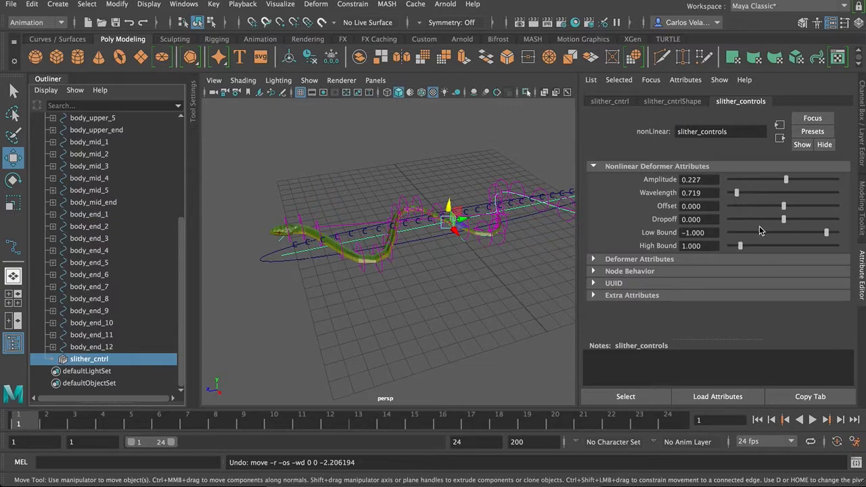
pyautogui.moveTo(786, 207)
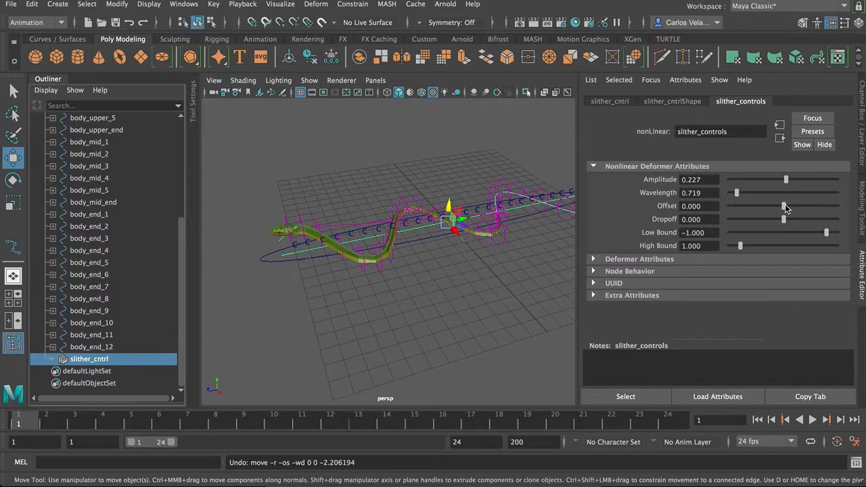
pyautogui.rightClick(703, 205)
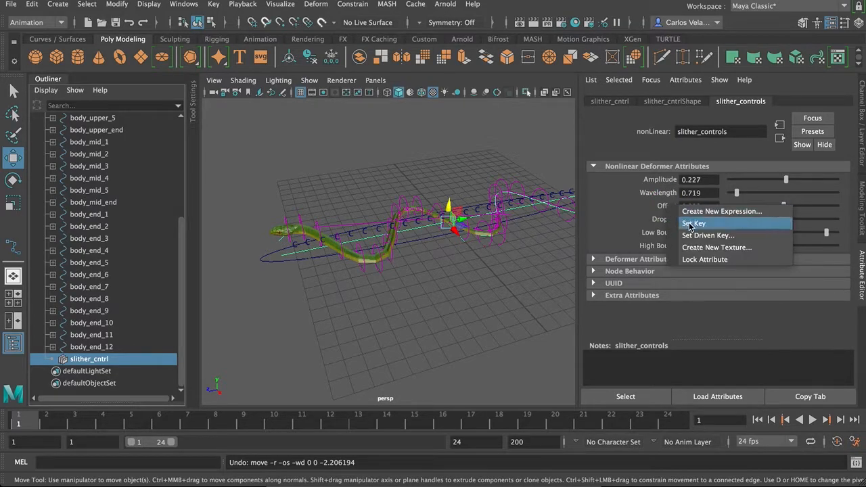
pyautogui.click(693, 223)
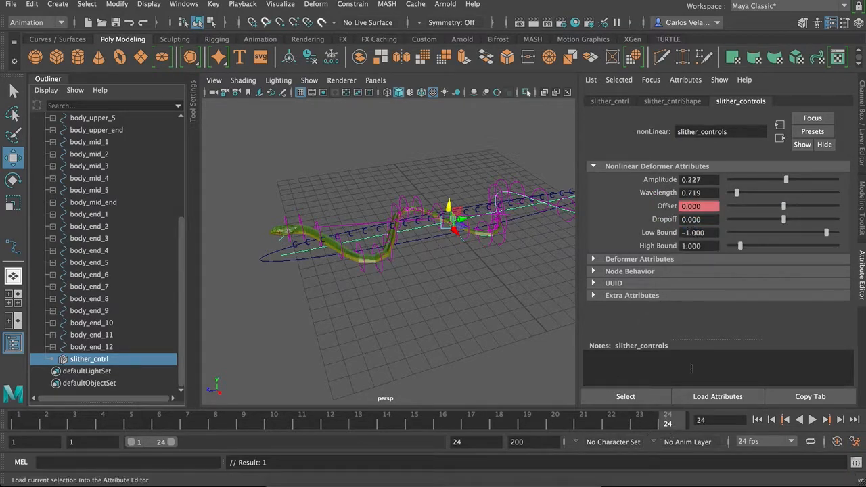
pyautogui.moveTo(783, 206); pyautogui.dragTo(778, 208)
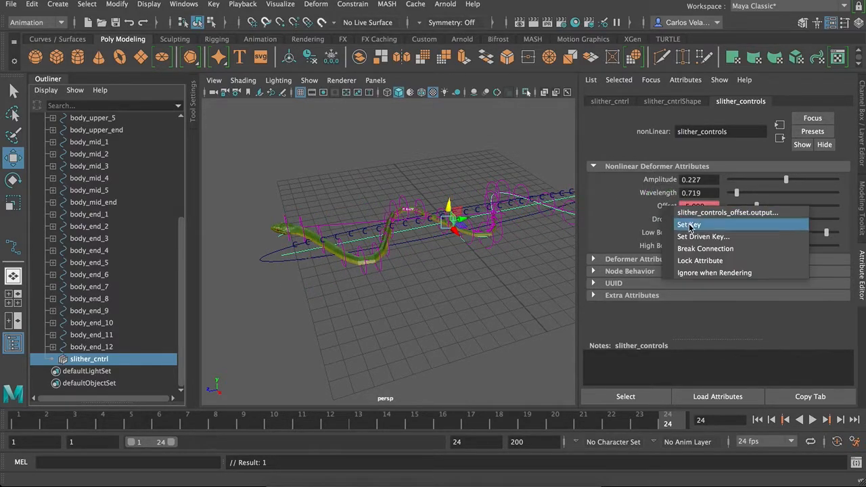
pyautogui.click(688, 224)
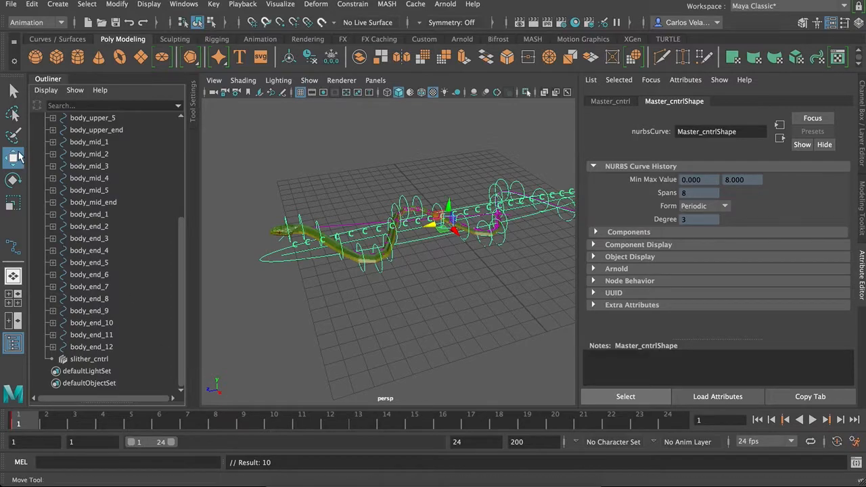
# Clear the selection and scrub the timeline to preview the slithering animation
pyautogui.moveTo(440, 227); pyautogui.dragTo(254, 270)
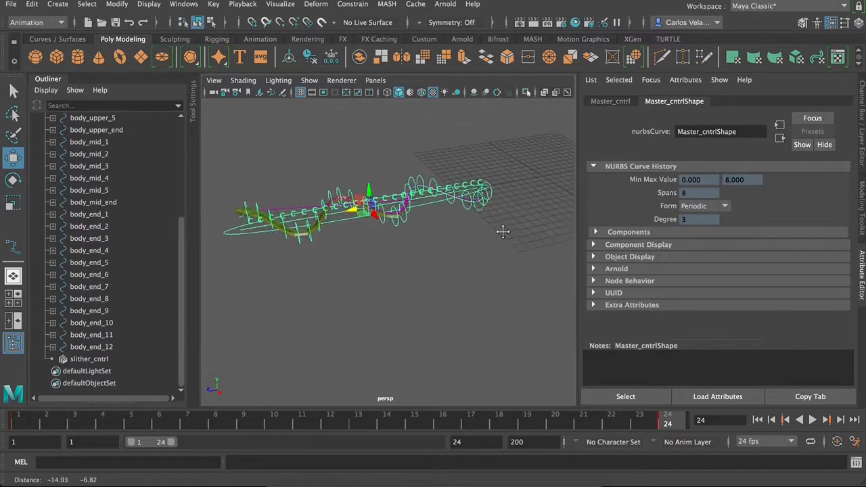
pyautogui.click(17, 420)
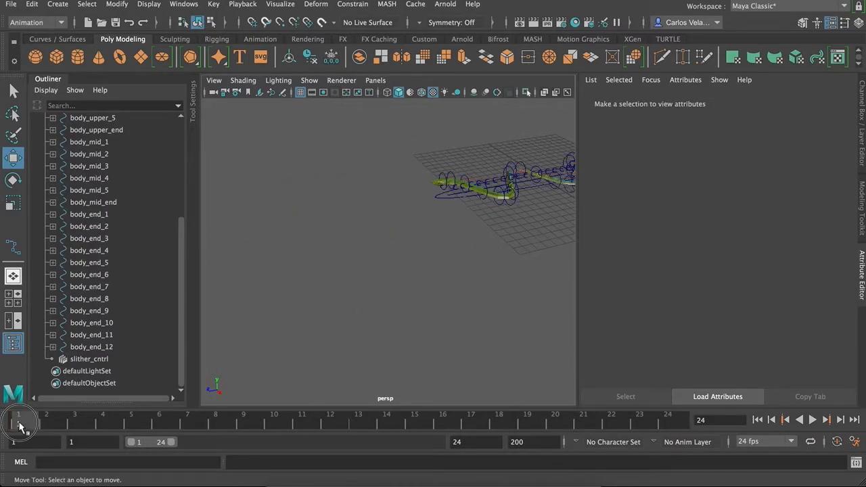
pyautogui.moveTo(20, 423); pyautogui.dragTo(175, 423)
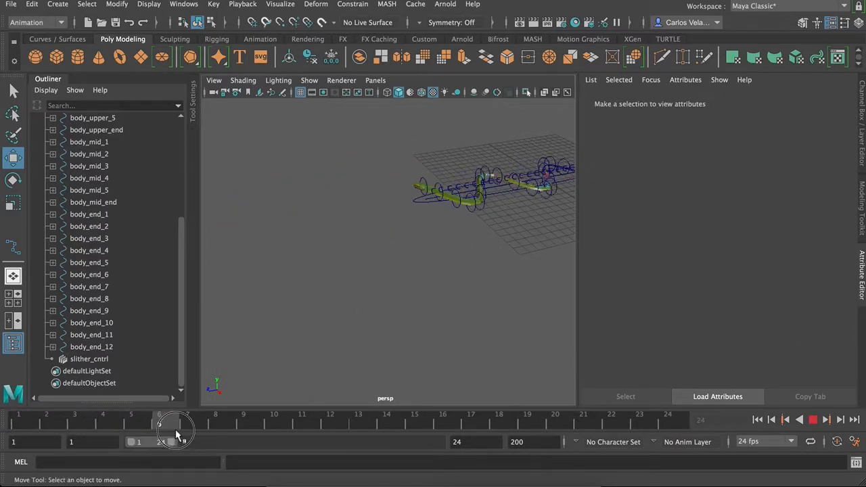
pyautogui.moveTo(175, 430); pyautogui.dragTo(338, 429)
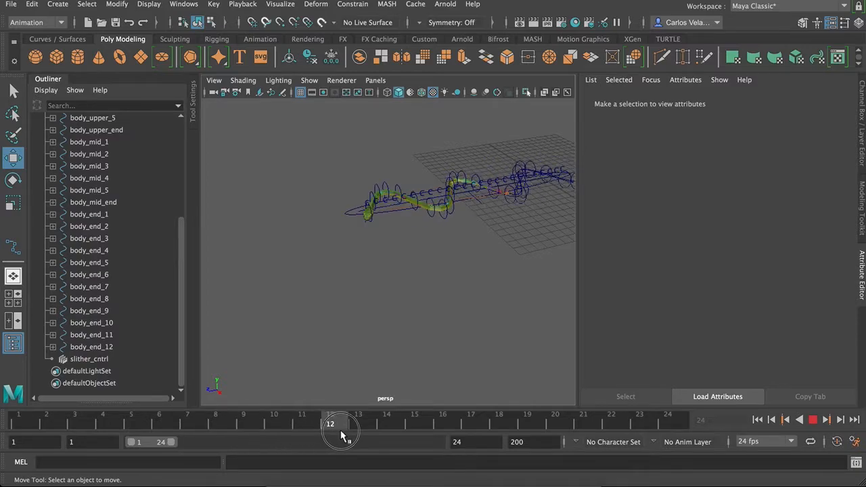
pyautogui.moveTo(338, 422); pyautogui.dragTo(504, 423)
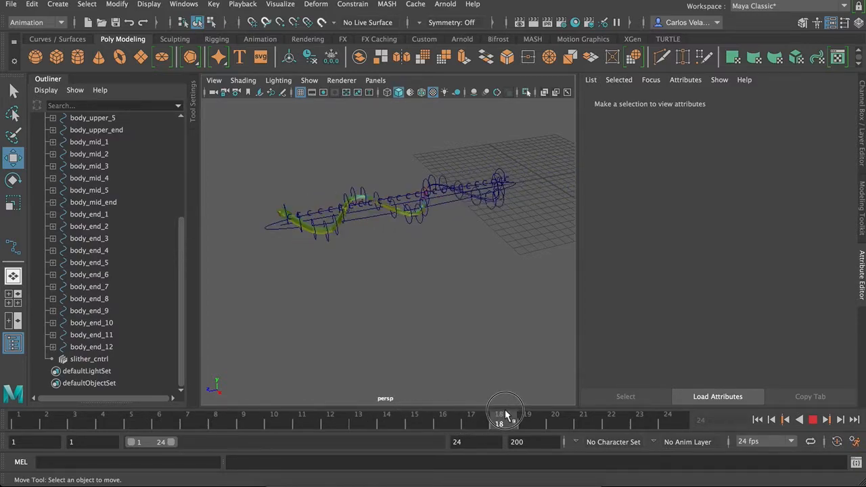
pyautogui.moveTo(501, 414); pyautogui.dragTo(640, 414)
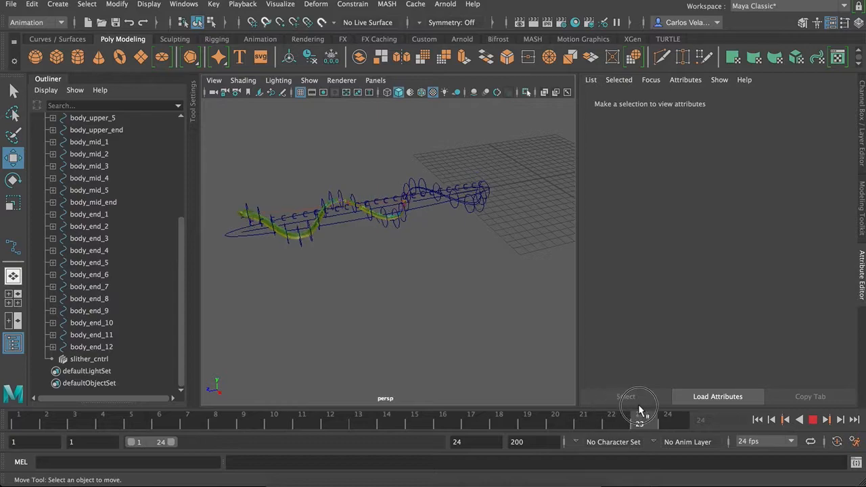
pyautogui.moveTo(640, 419); pyautogui.dragTo(555, 420)
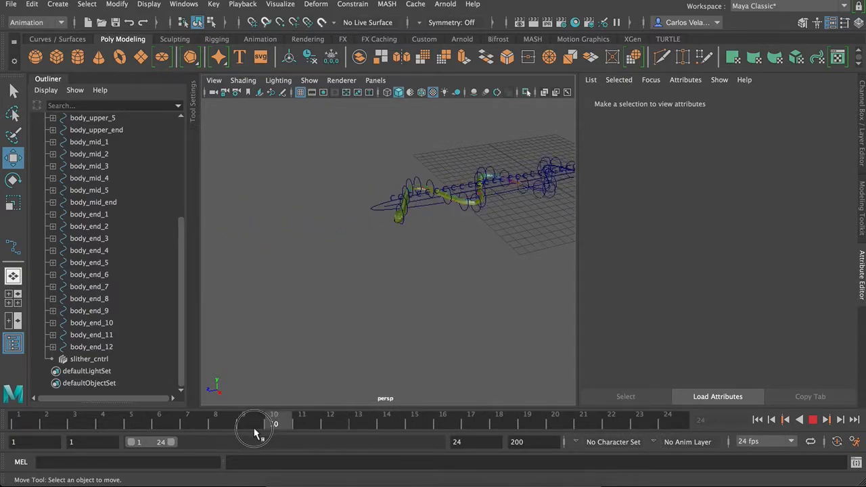
pyautogui.moveTo(274, 424); pyautogui.dragTo(189, 425)
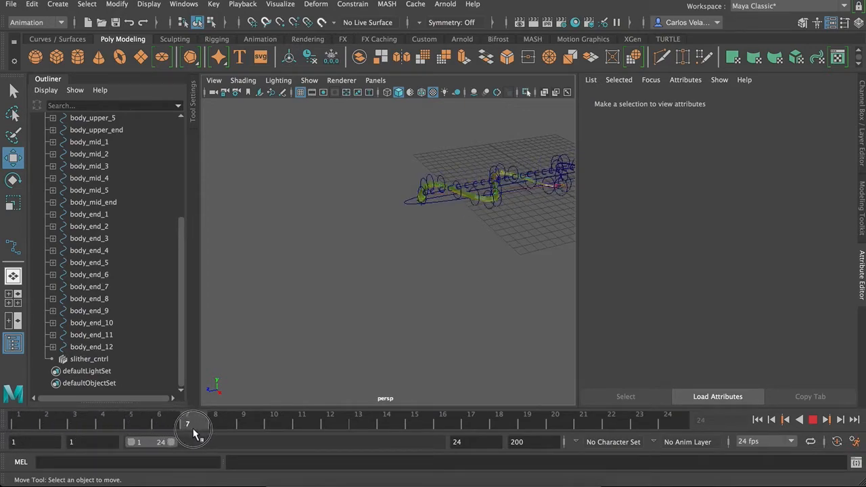
pyautogui.moveTo(193, 420); pyautogui.dragTo(302, 419)
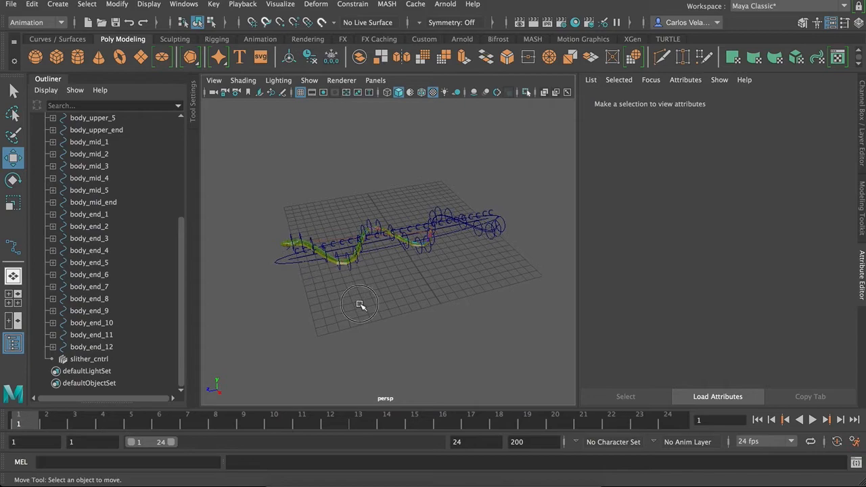
# Set slither_controls Wavelength to 5 with Amplitude at 0, leaving Offset unkeyed
pyautogui.moveTo(360, 304); pyautogui.dragTo(402, 332)
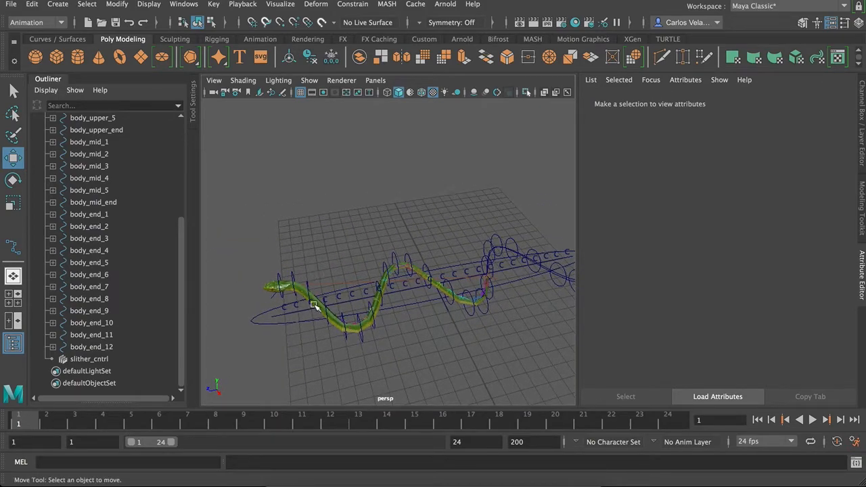
pyautogui.moveTo(298, 313)
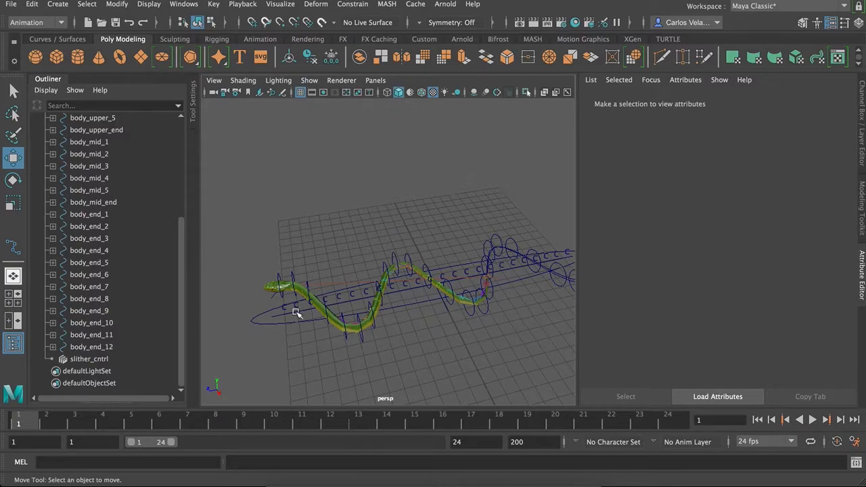
pyautogui.click(88, 358)
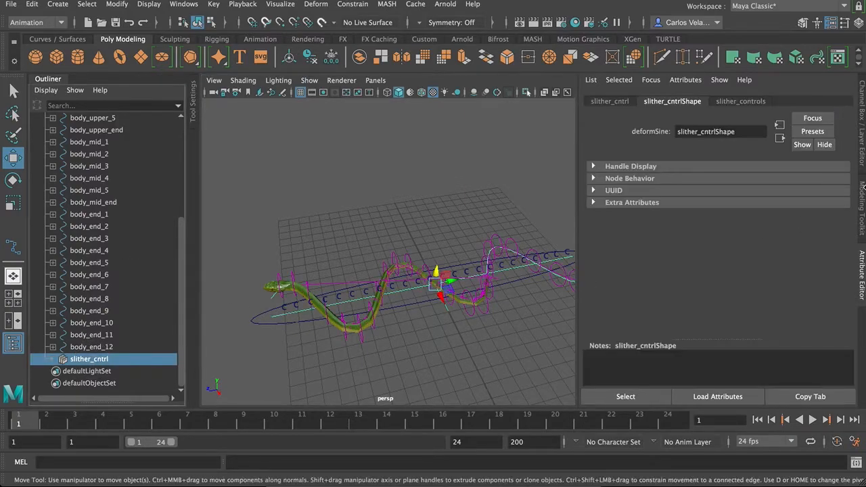
pyautogui.click(740, 100)
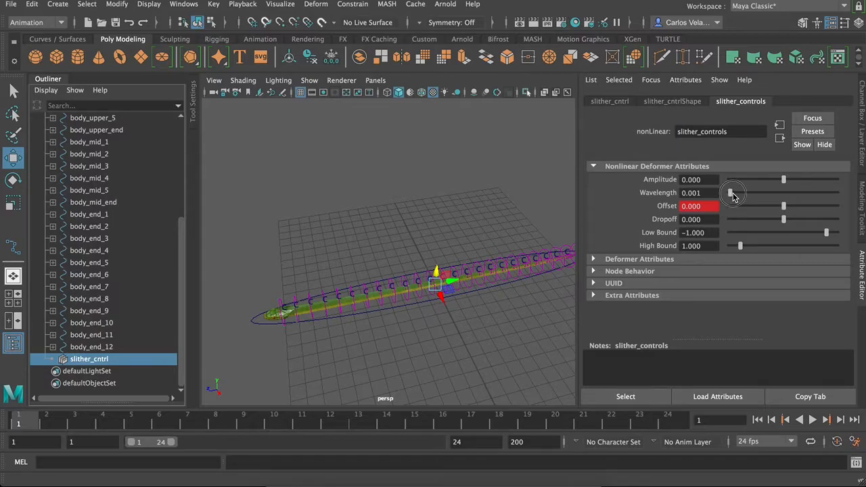
pyautogui.moveTo(734, 193); pyautogui.dragTo(787, 193)
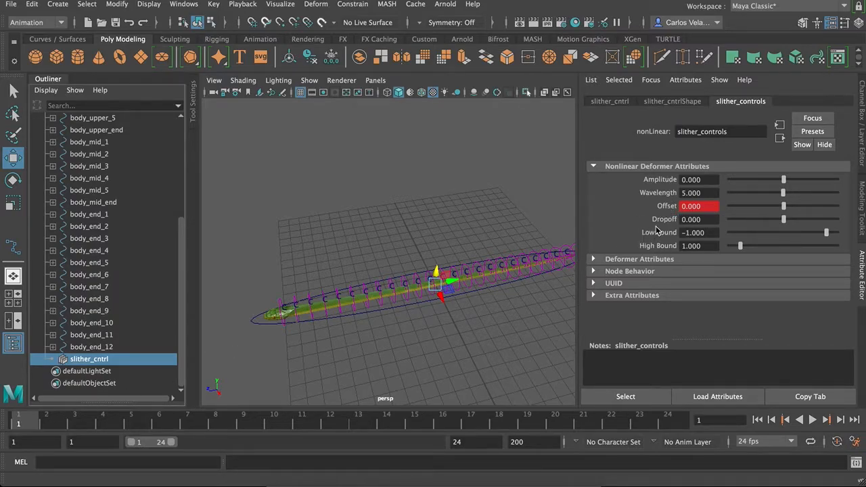
pyautogui.rightClick(700, 205)
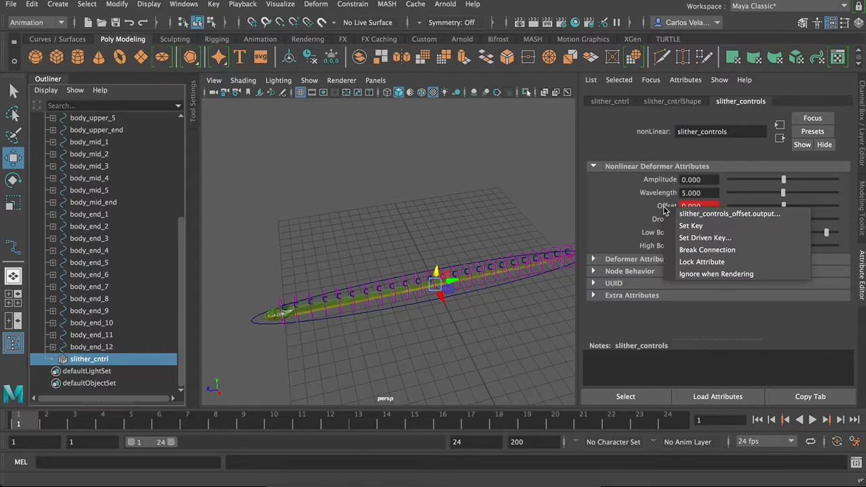
pyautogui.moveTo(624, 218)
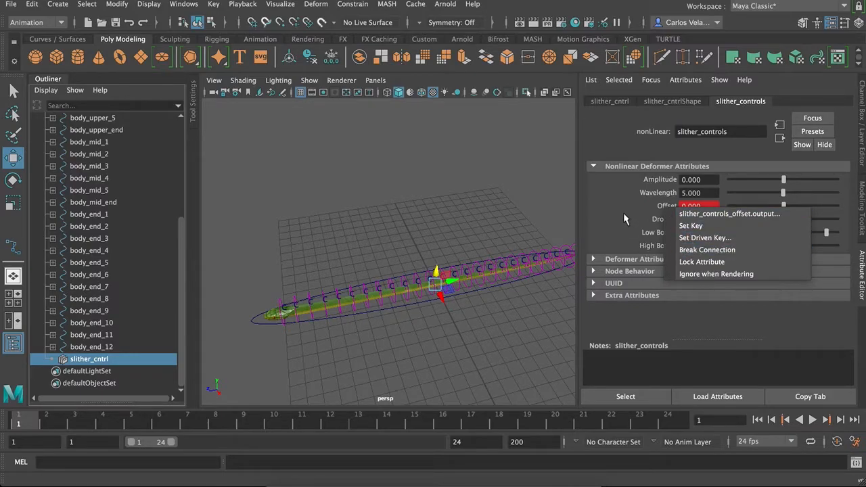
pyautogui.click(395, 365)
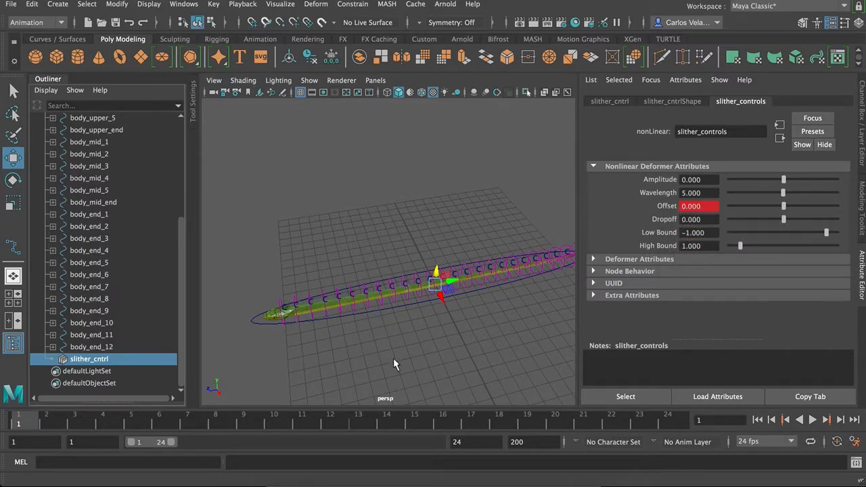
pyautogui.moveTo(396, 365); pyautogui.dragTo(453, 283)
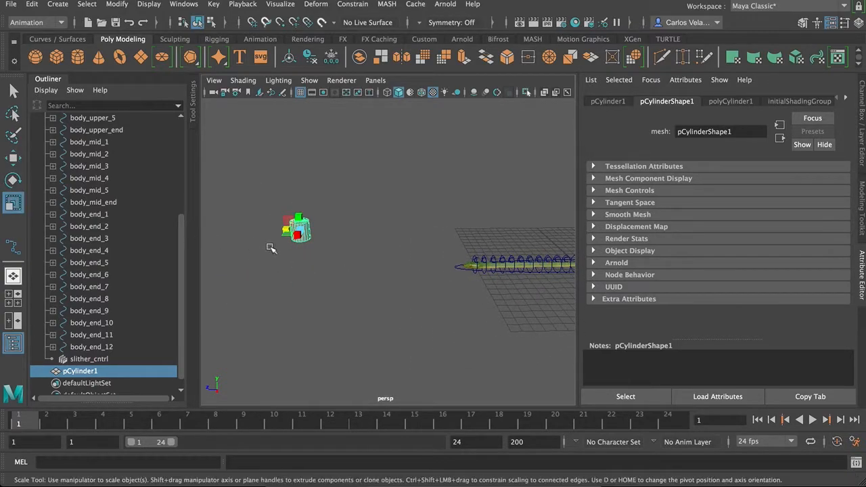
# Stretch pCylinder1 into a tall column and make it the live surface
pyautogui.moveTo(295, 228); pyautogui.dragTo(298, 213)
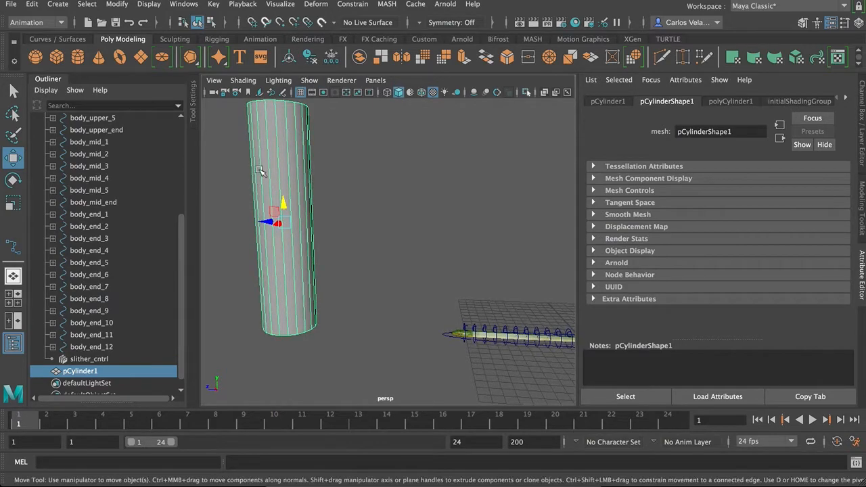
pyautogui.click(321, 23)
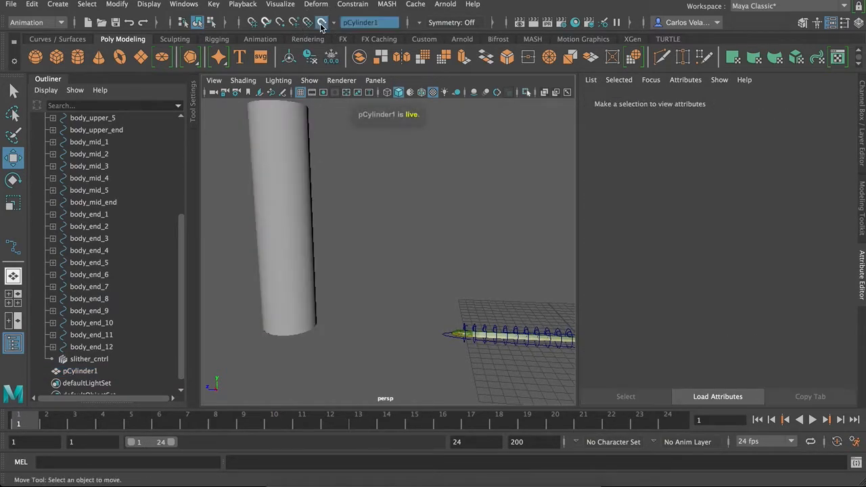
pyautogui.moveTo(20, 168)
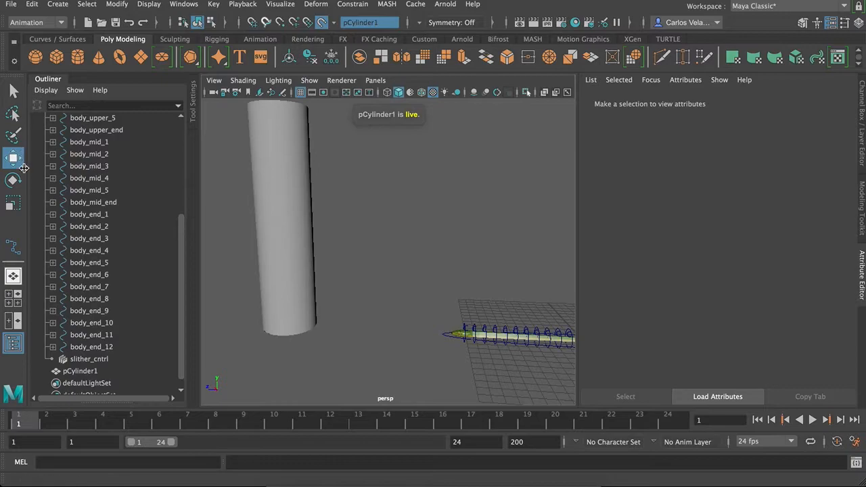
# Pick the EP Curve Tool from the Curves/Surfaces shelf and orbit around the live cylinder
pyautogui.click(57, 39)
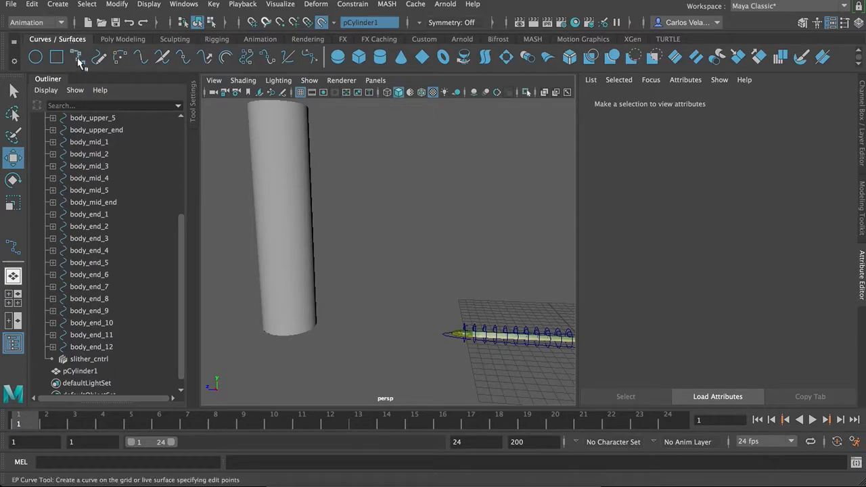
pyautogui.moveTo(76, 58)
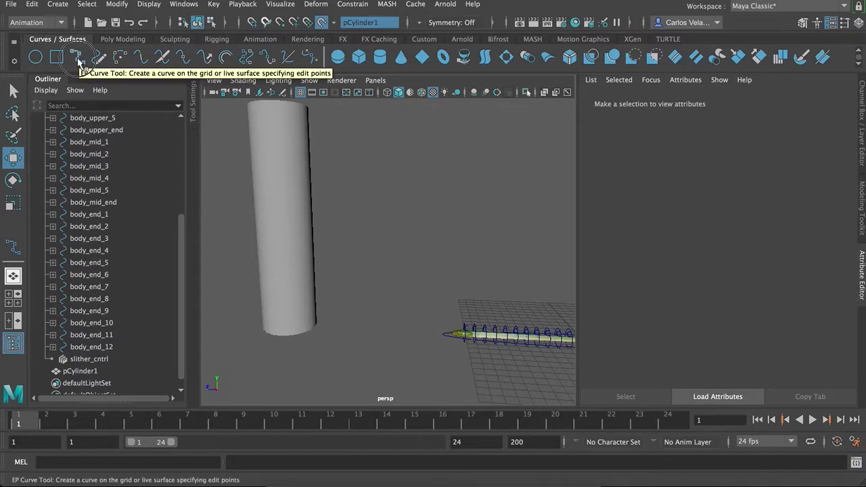
pyautogui.click(76, 56)
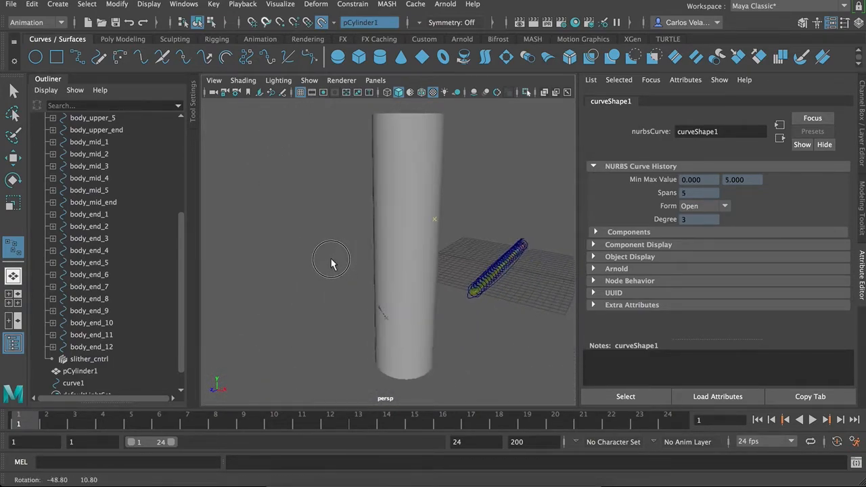
pyautogui.moveTo(332, 264); pyautogui.dragTo(457, 237)
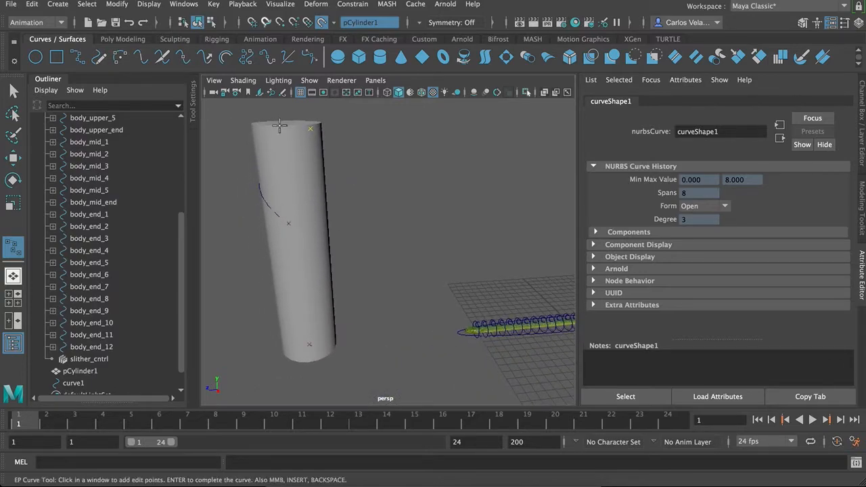
pyautogui.moveTo(386, 167)
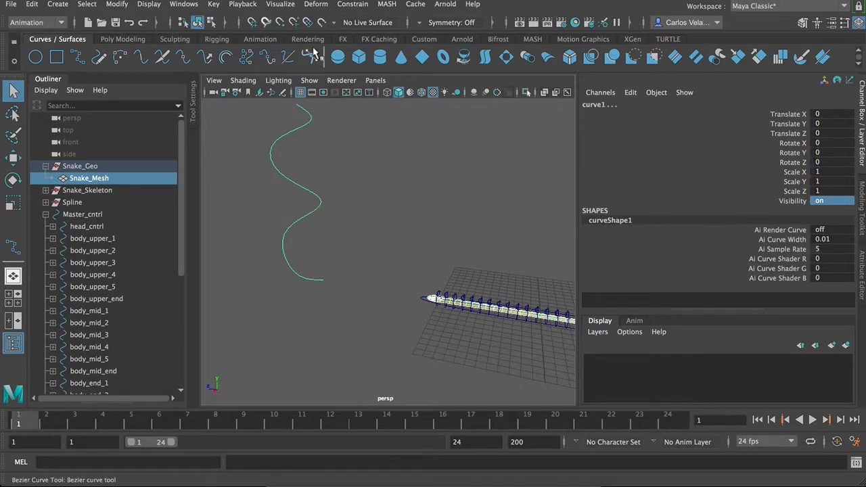
# Switch to the Rigging menu set and open the Attach to Motion Path option box
pyautogui.click(37, 22)
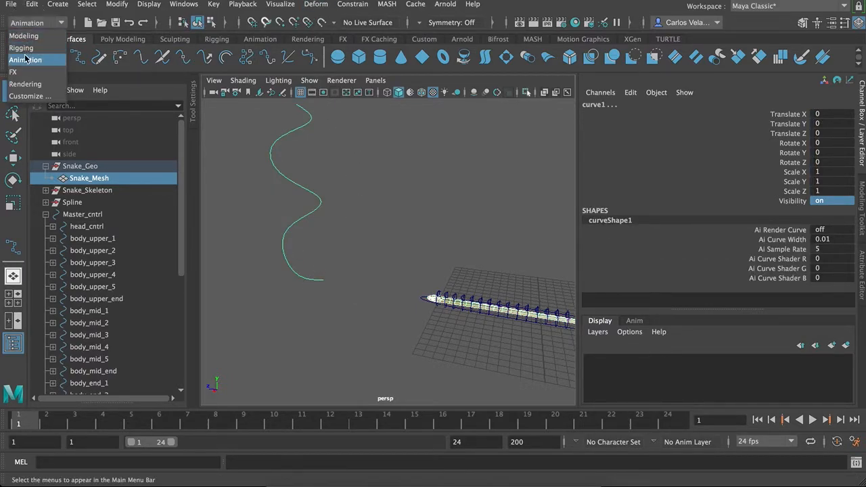
pyautogui.moveTo(21, 47)
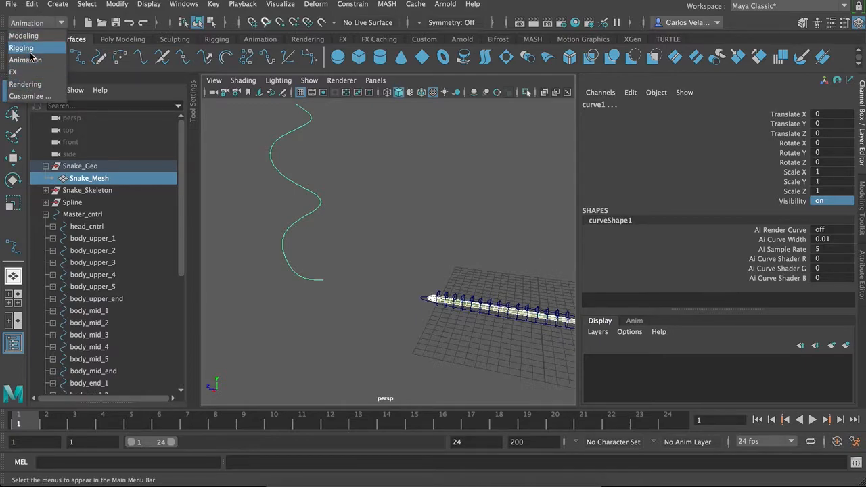
pyautogui.click(21, 47)
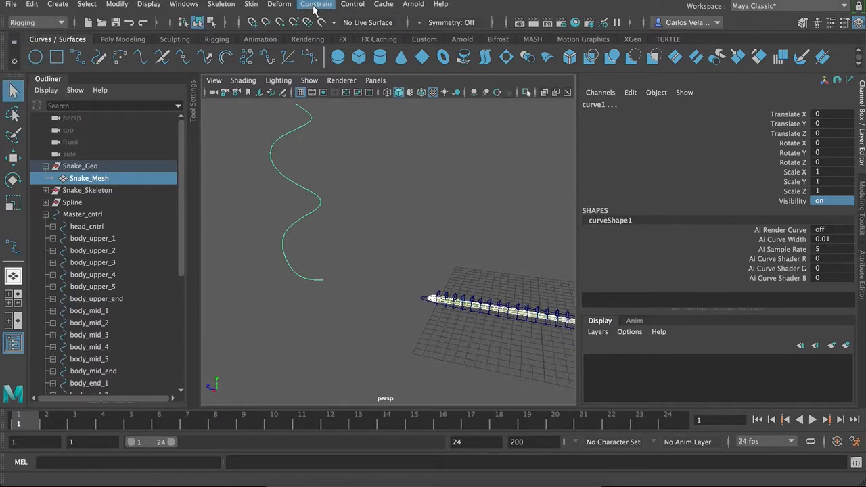
pyautogui.click(316, 5)
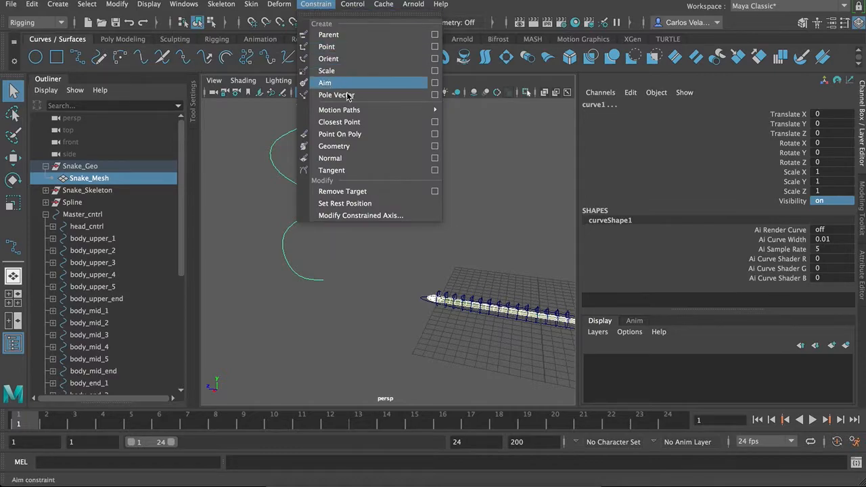
pyautogui.moveTo(339, 110)
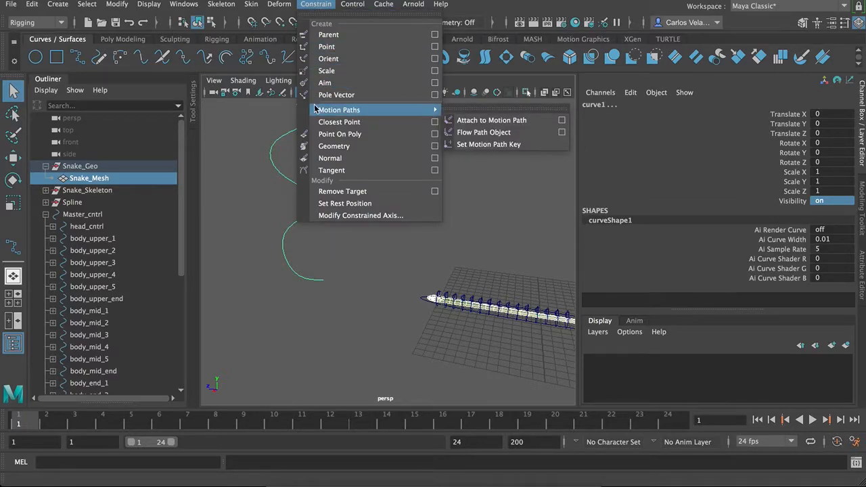
pyautogui.moveTo(492, 119)
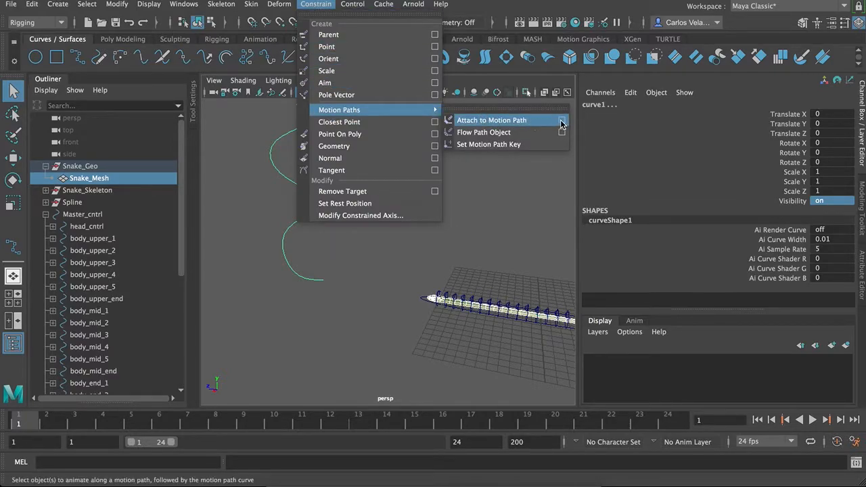
pyautogui.click(562, 120)
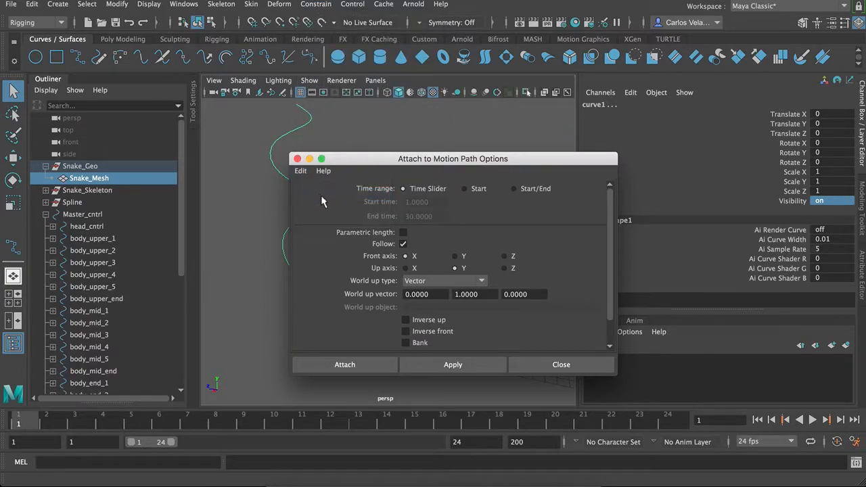
# Attach Snake_Mesh with Front axis Z, get the locked translateX error, and close options
pyautogui.moveTo(453, 159); pyautogui.dragTo(496, 143)
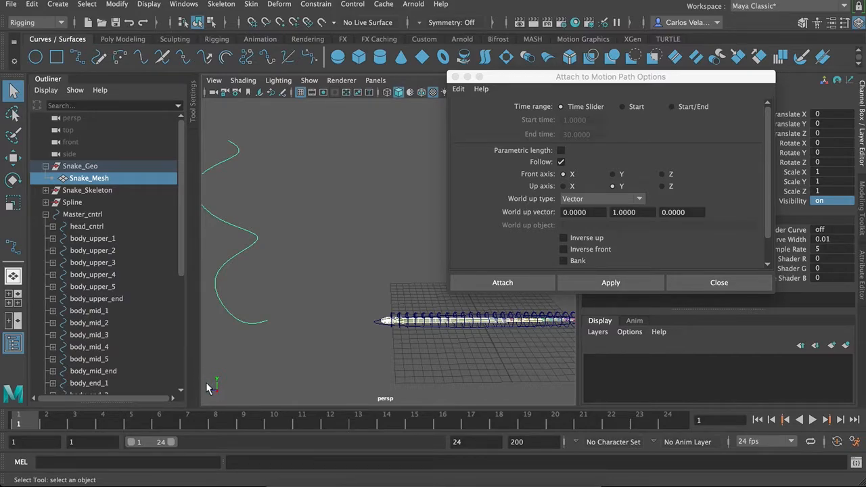
pyautogui.moveTo(649, 180)
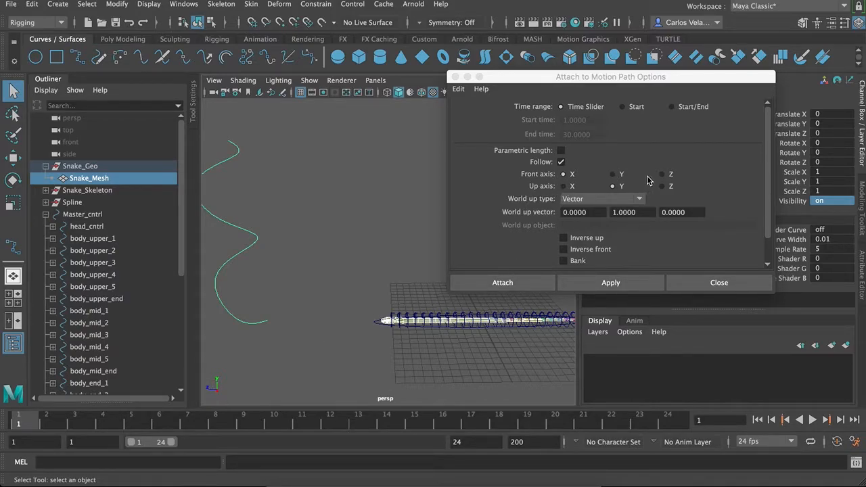
pyautogui.click(662, 174)
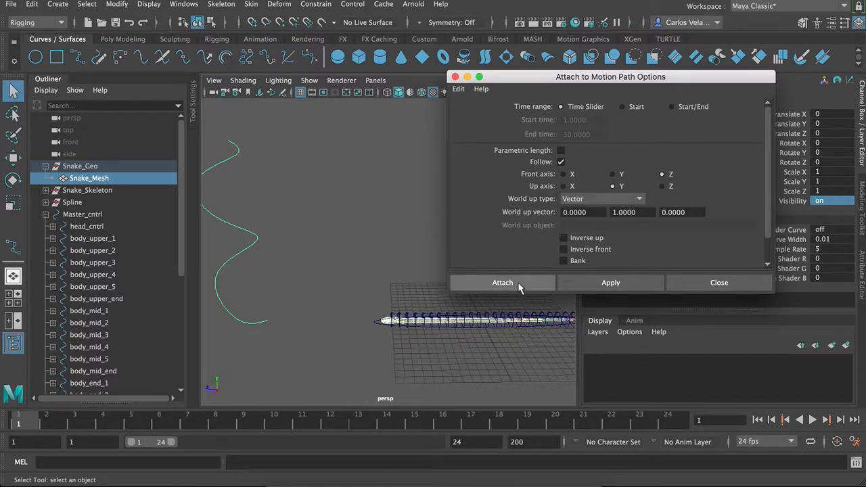
pyautogui.click(503, 282)
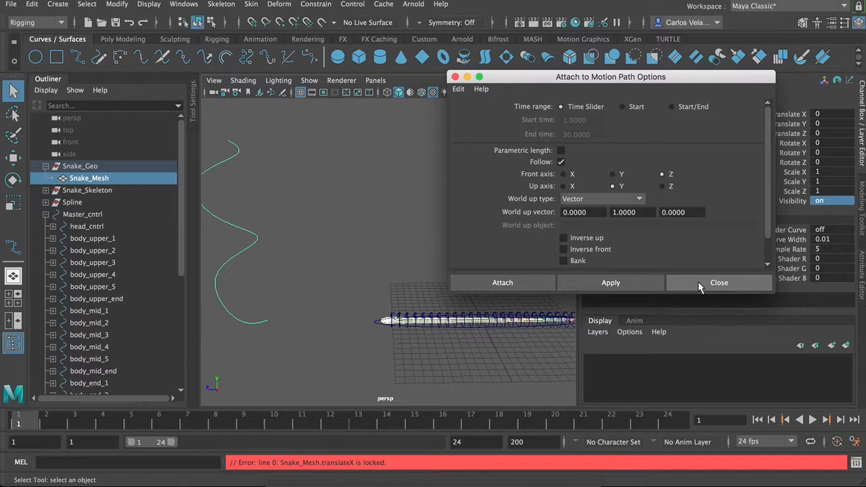
pyautogui.click(719, 282)
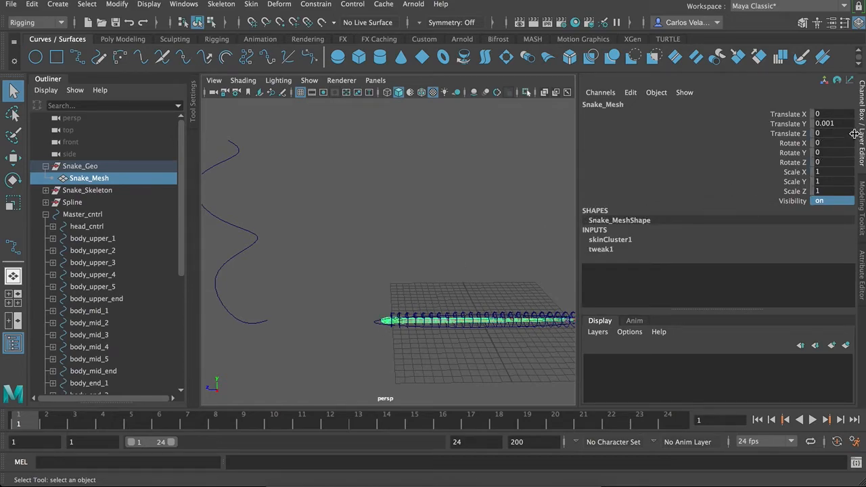
# Move Snake_Mesh's locked translate, rotate and scale channels to Non Locked, then reselect the mesh
pyautogui.click(630, 92)
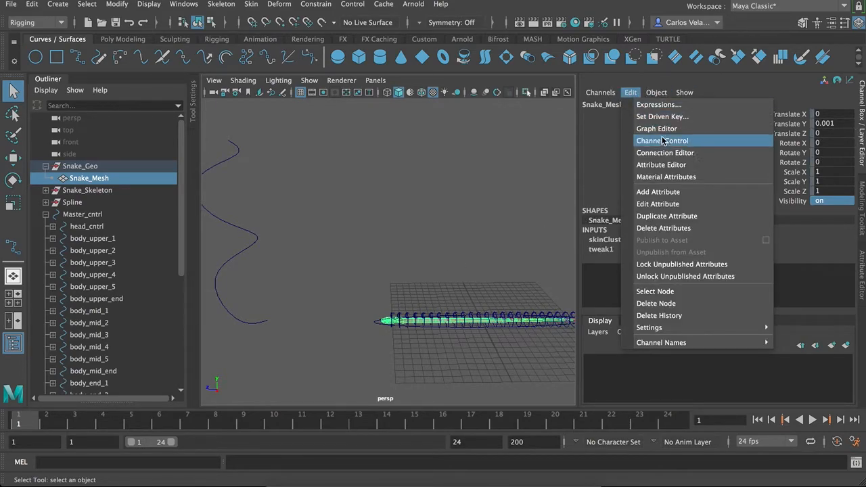
pyautogui.click(662, 140)
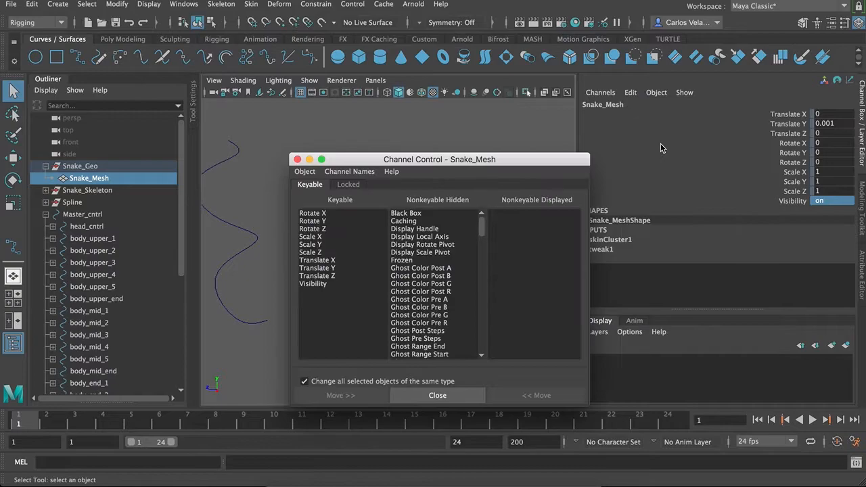
pyautogui.click(348, 184)
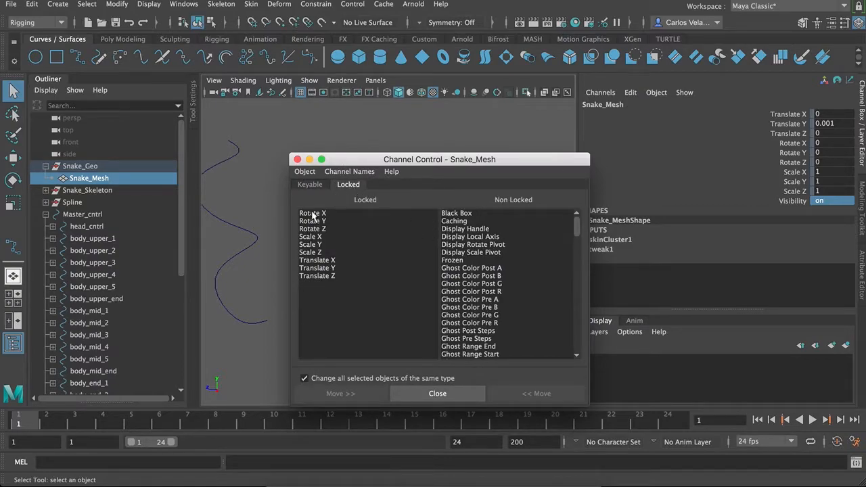
pyautogui.click(313, 213)
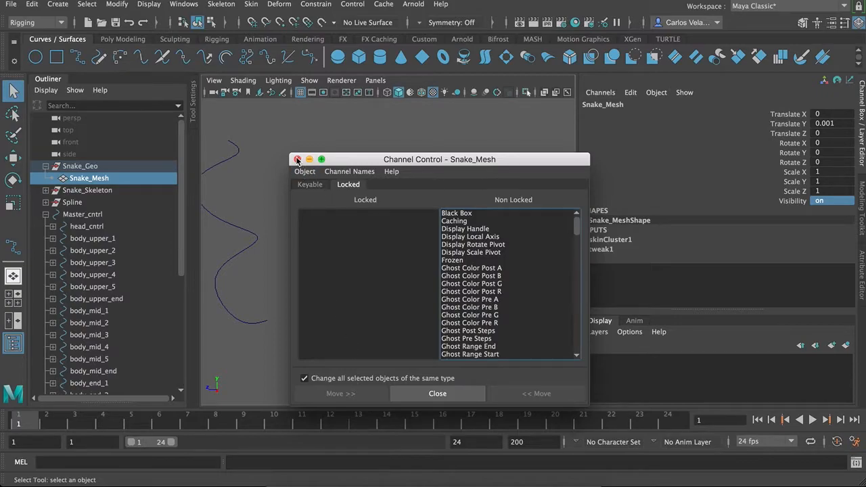
pyautogui.click(437, 393)
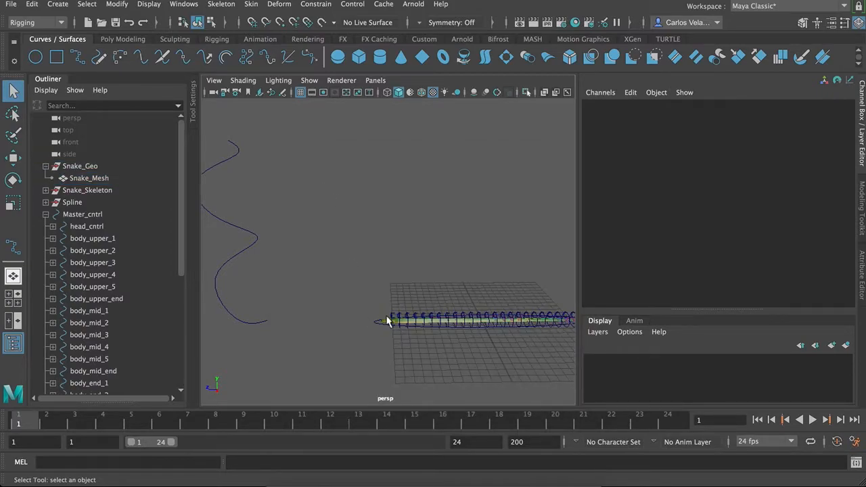
pyautogui.click(88, 178)
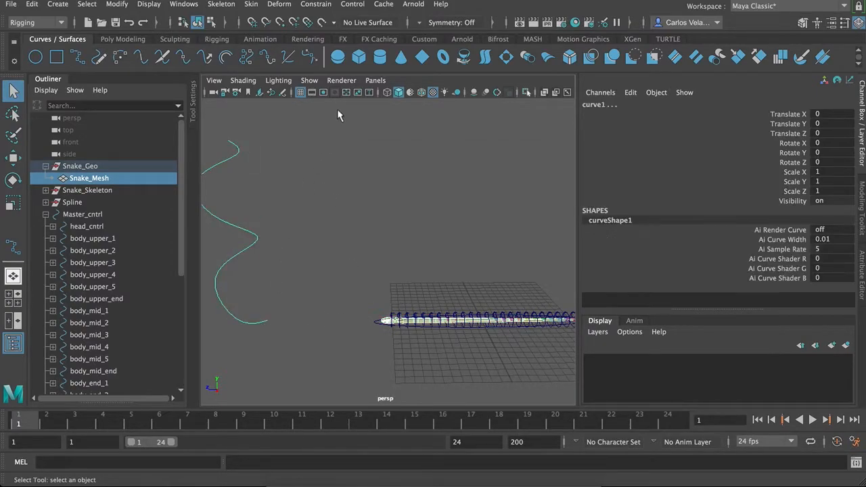
# Attach Snake_Mesh to the spiral curve via motionPath1 and scrub frames to watch it follow
pyautogui.click(315, 4)
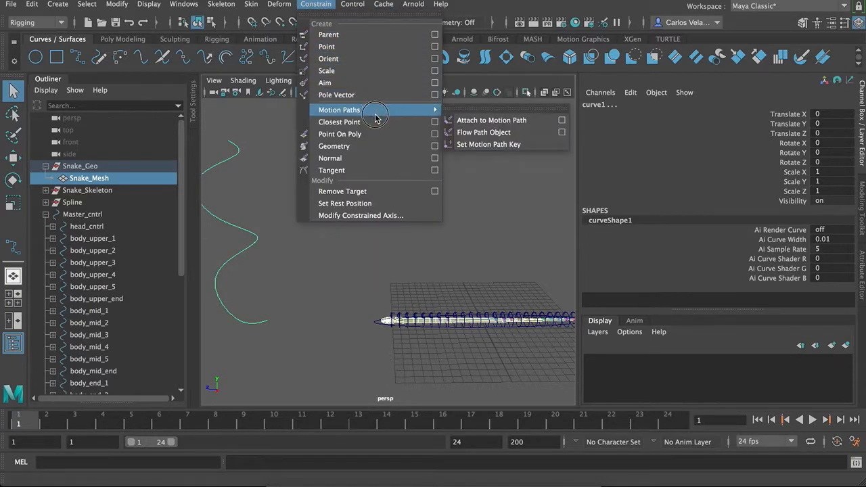
pyautogui.moveTo(492, 120)
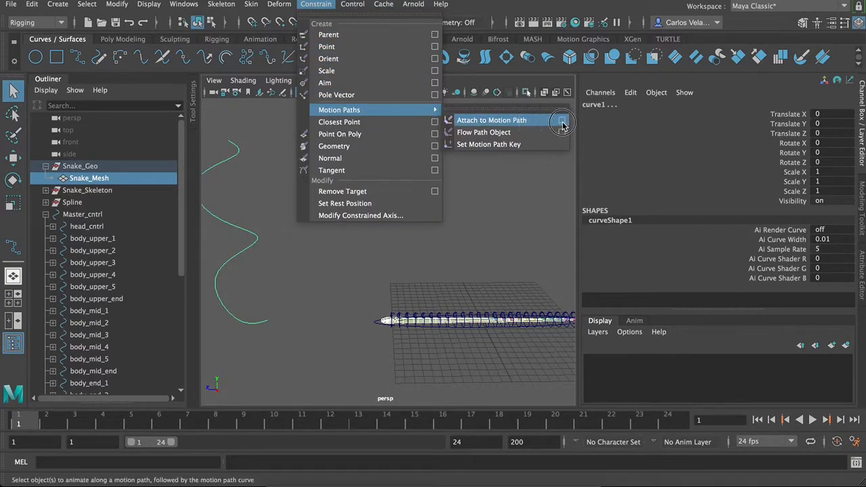
pyautogui.click(562, 121)
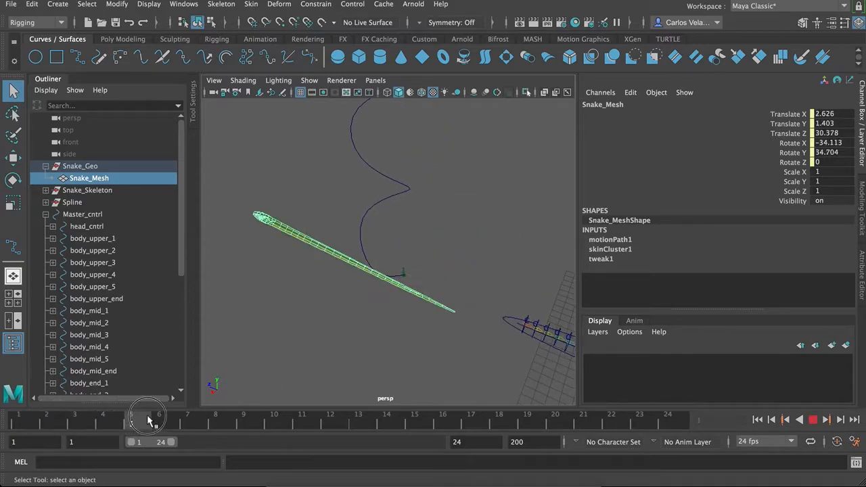
pyautogui.moveTo(148, 418); pyautogui.dragTo(159, 419)
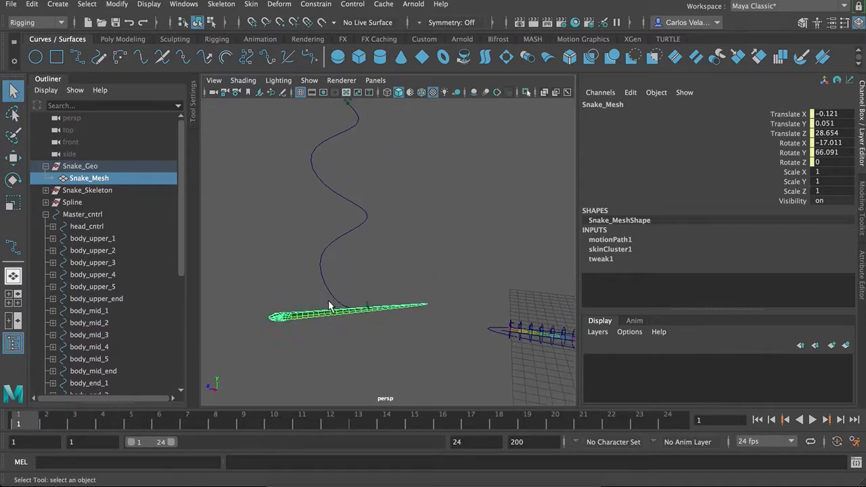
pyautogui.moveTo(315, 5)
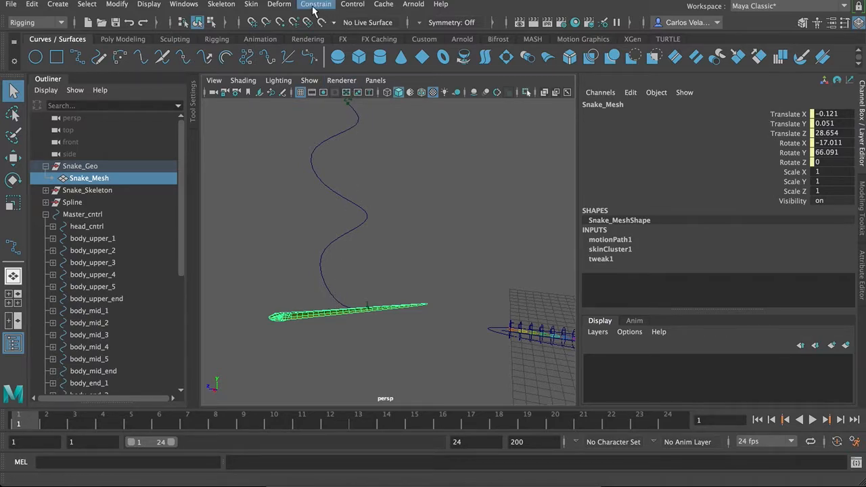
pyautogui.moveTo(316, 4)
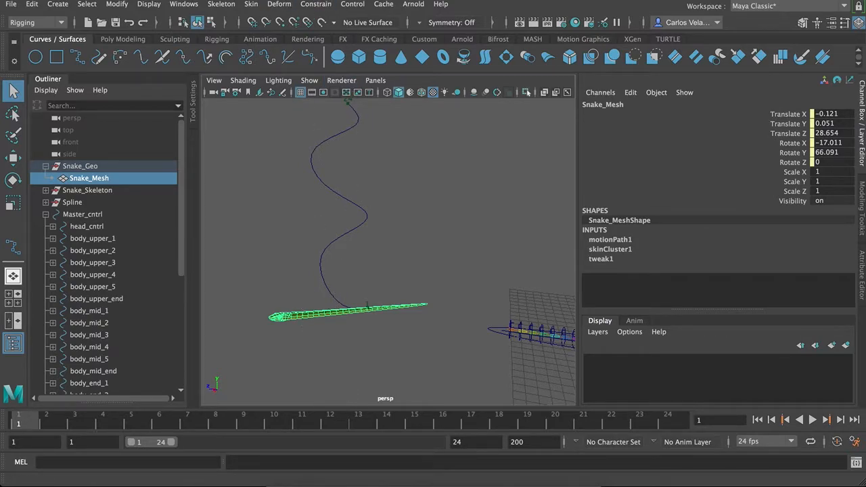
# Apply Flow Path Object with reset settings, lattice around curve and local effect
pyautogui.click(316, 5)
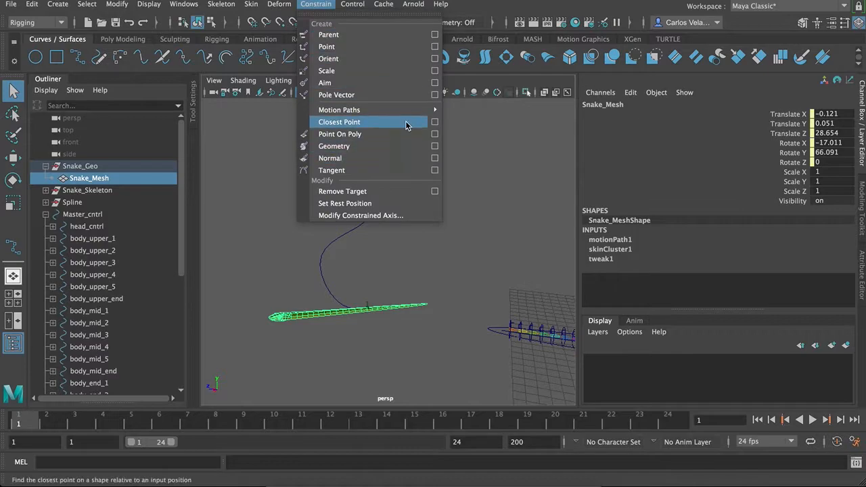
pyautogui.moveTo(339, 109)
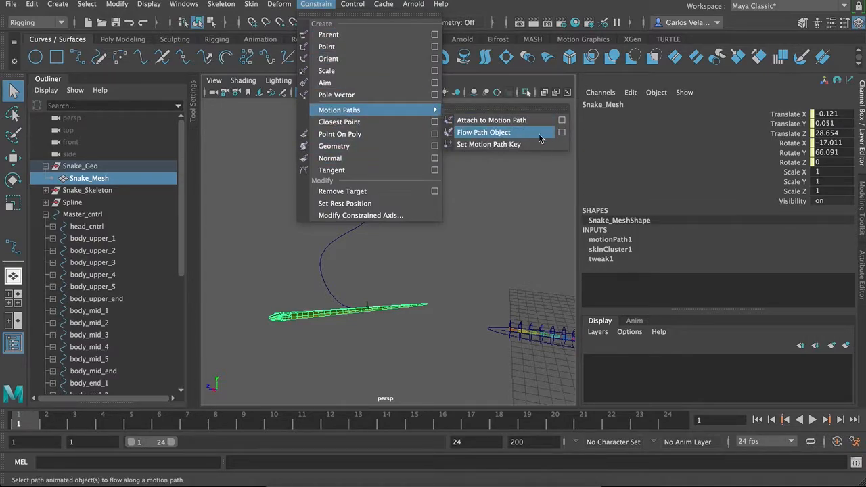
pyautogui.click(562, 132)
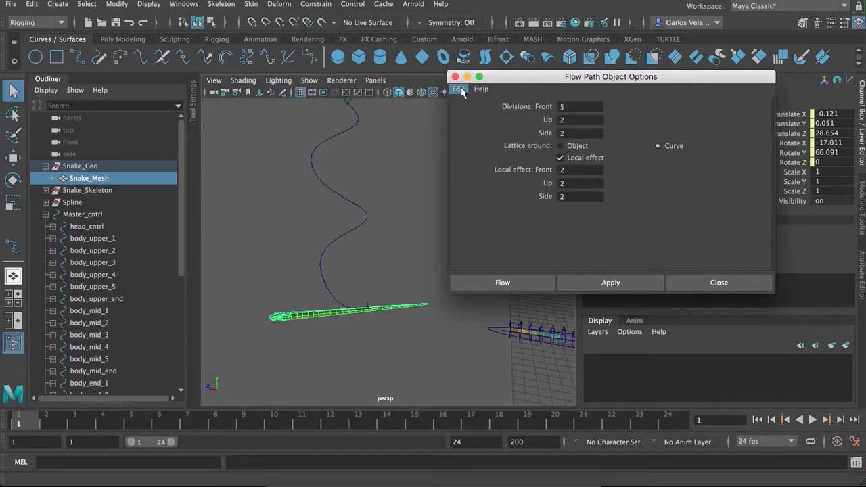
pyautogui.click(560, 145)
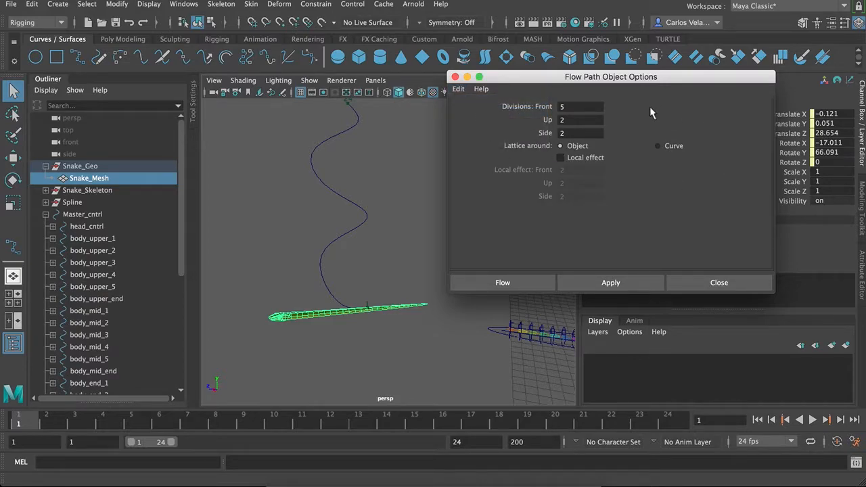
pyautogui.moveTo(618, 196)
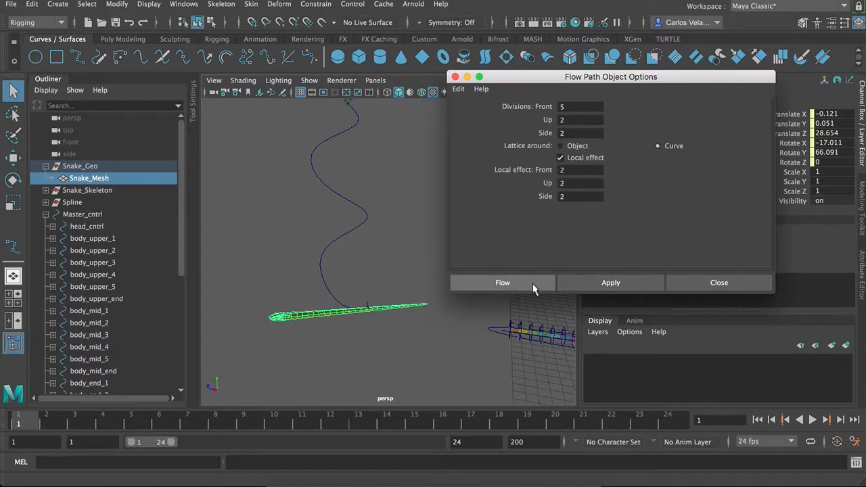
pyautogui.click(503, 282)
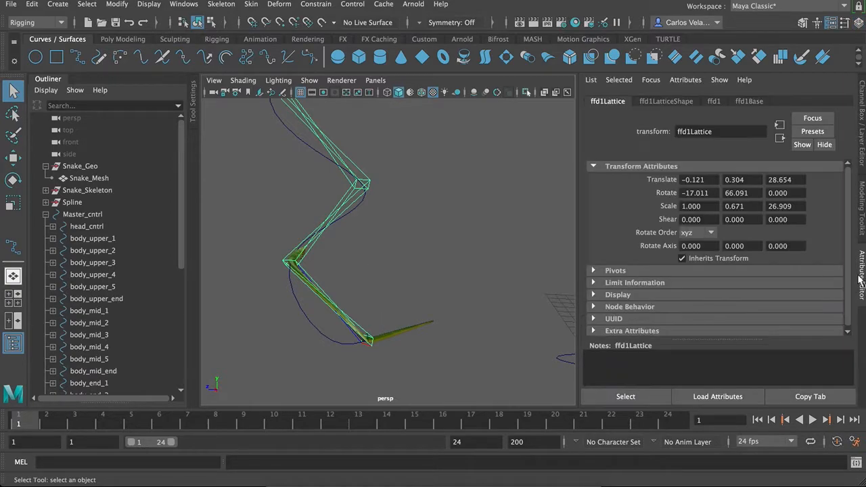
# Set ffd1LatticeShape U Divisions from 5 to 60 and scrub the timeline to test
pyautogui.click(713, 101)
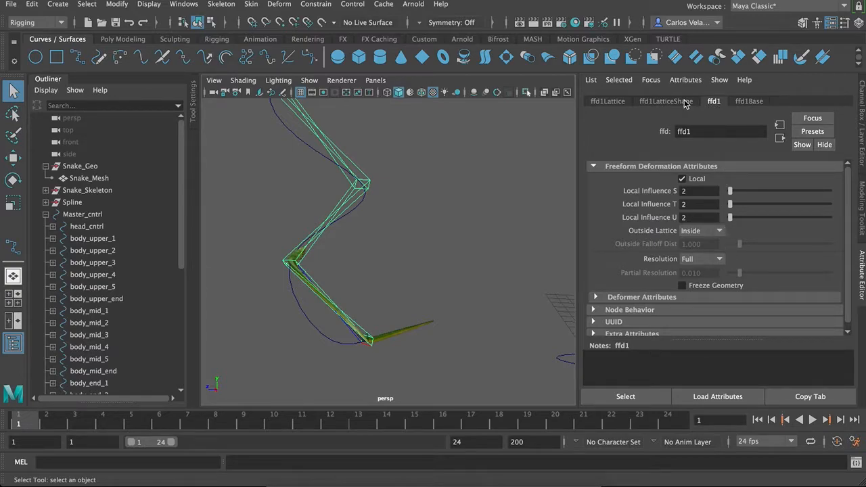
pyautogui.click(667, 101)
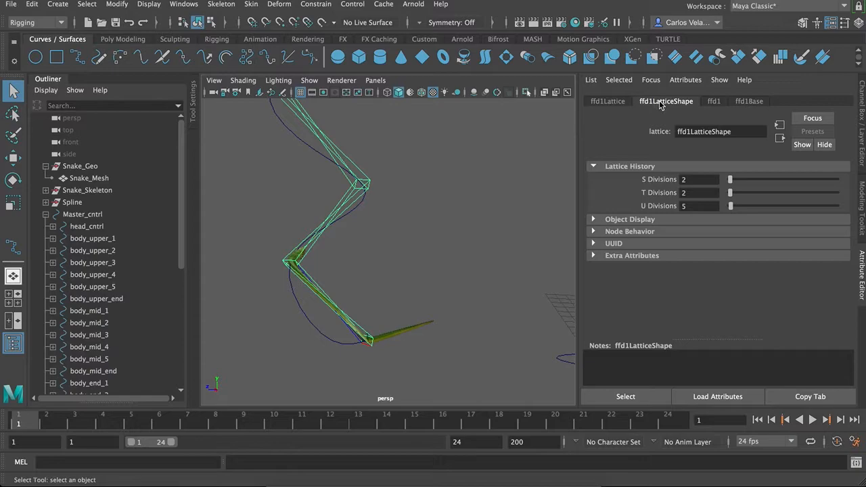
pyautogui.moveTo(721, 203)
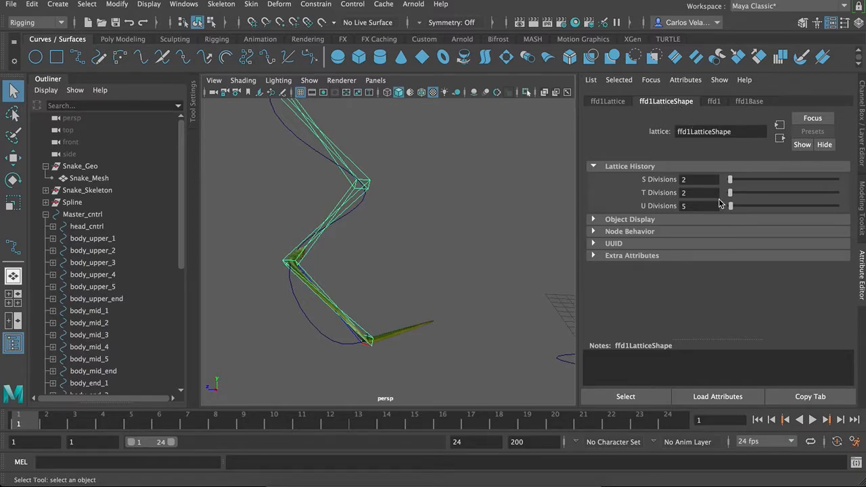
pyautogui.moveTo(730, 206); pyautogui.dragTo(734, 205)
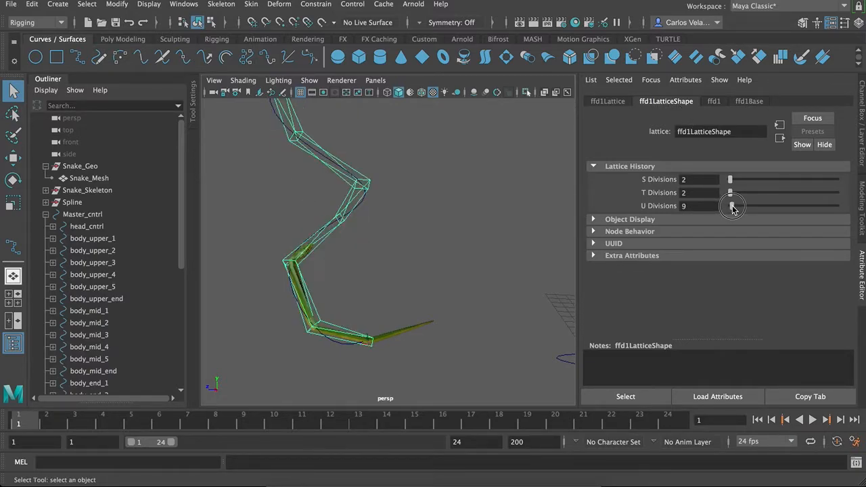
pyautogui.moveTo(730, 206); pyautogui.dragTo(741, 206)
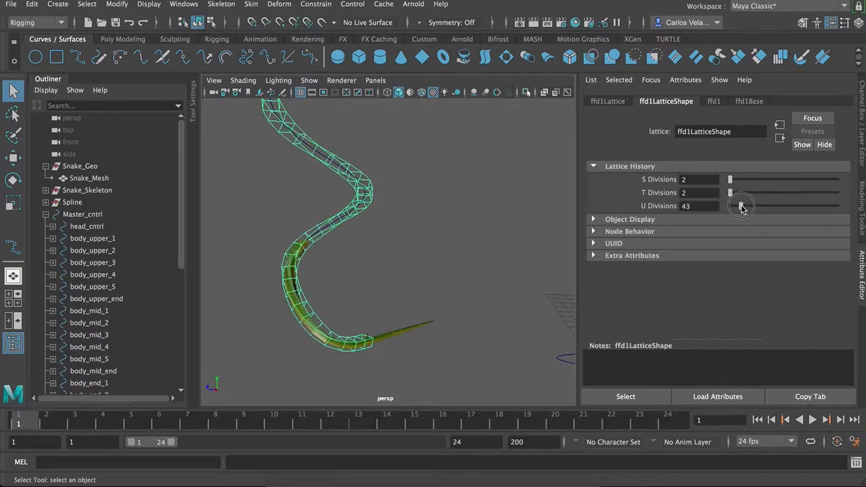
pyautogui.moveTo(741, 206); pyautogui.dragTo(748, 206)
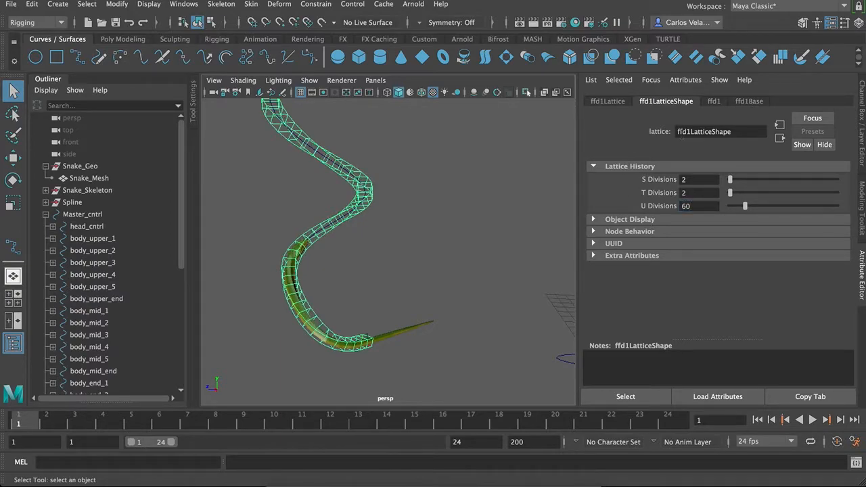
pyautogui.click(714, 101)
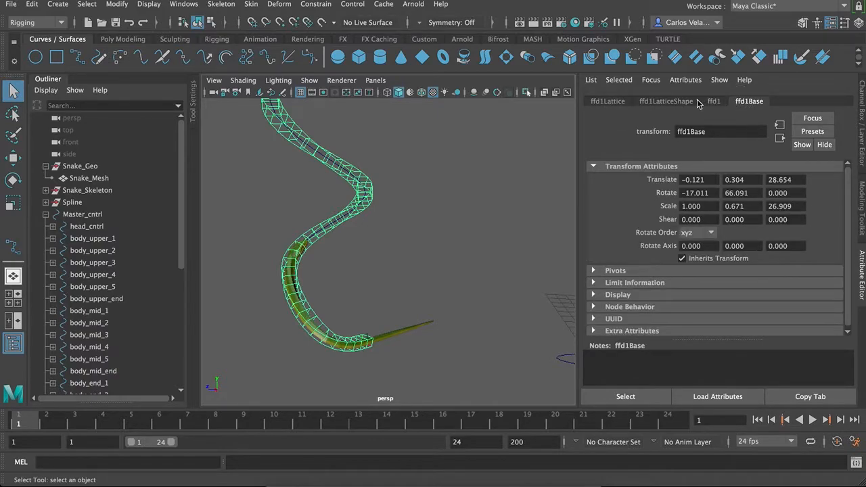
pyautogui.click(666, 100)
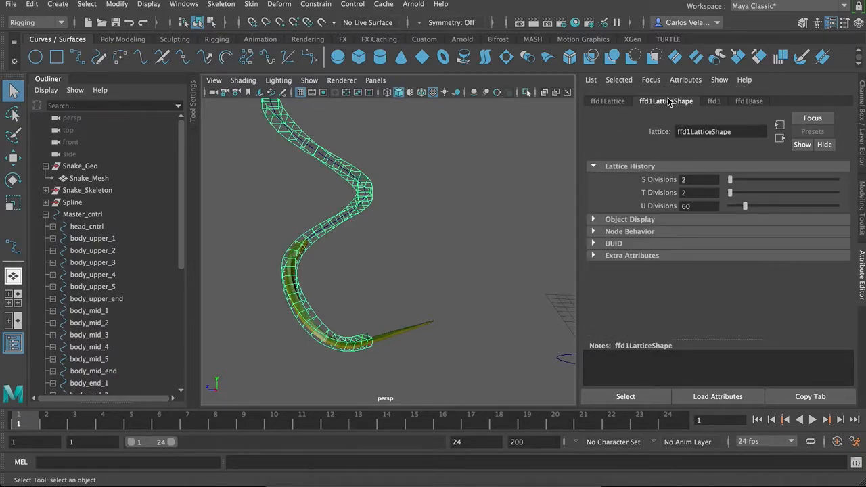
pyautogui.moveTo(305, 371)
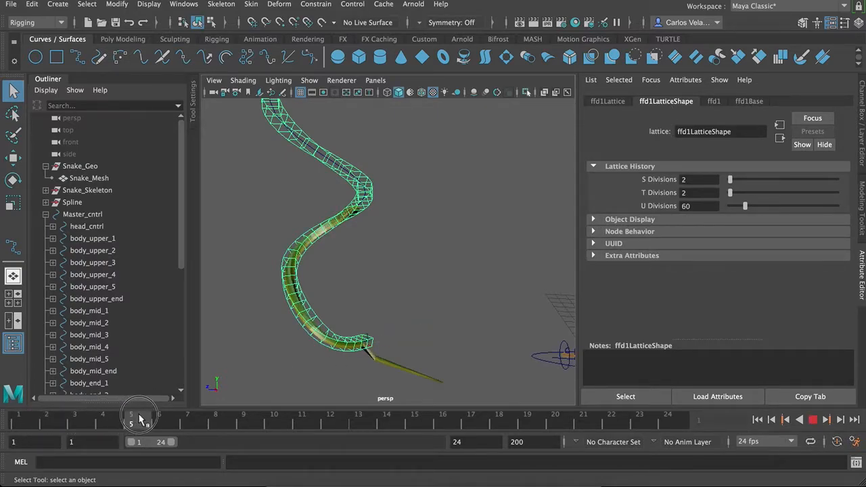
pyautogui.moveTo(131, 418); pyautogui.dragTo(216, 418)
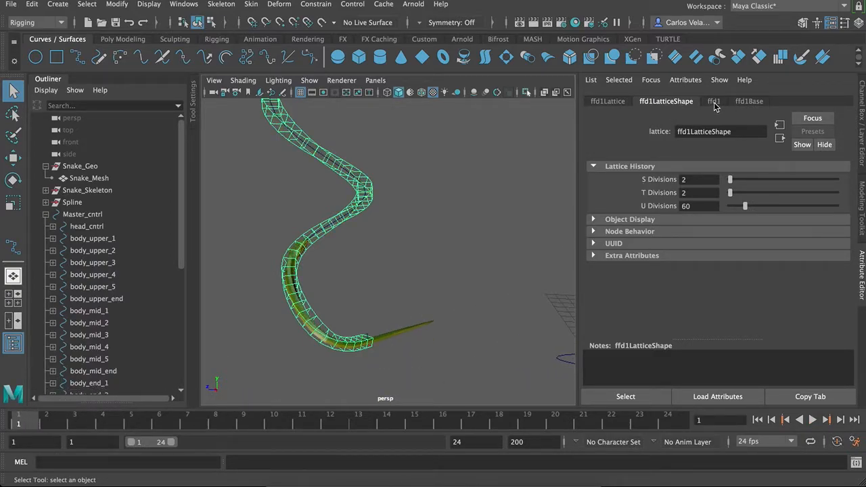
# Change the ffd1 deformer's Outside Lattice from Inside to All and scrub to frame 11
pyautogui.click(714, 100)
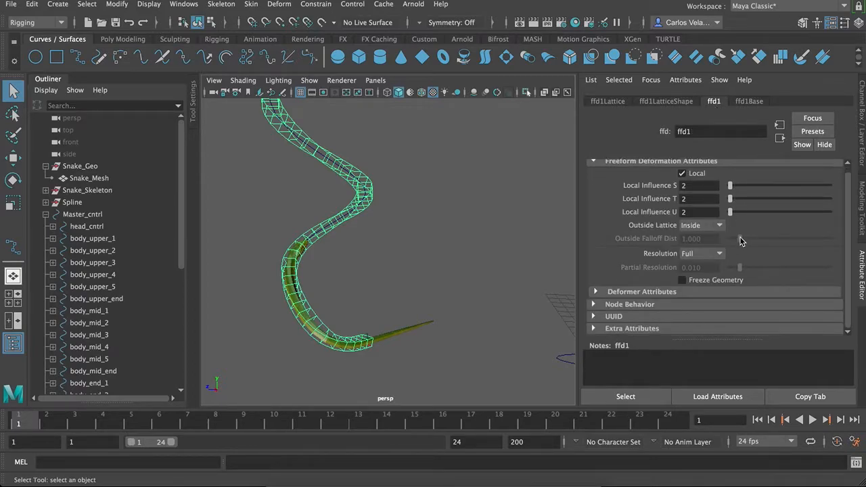
pyautogui.click(701, 253)
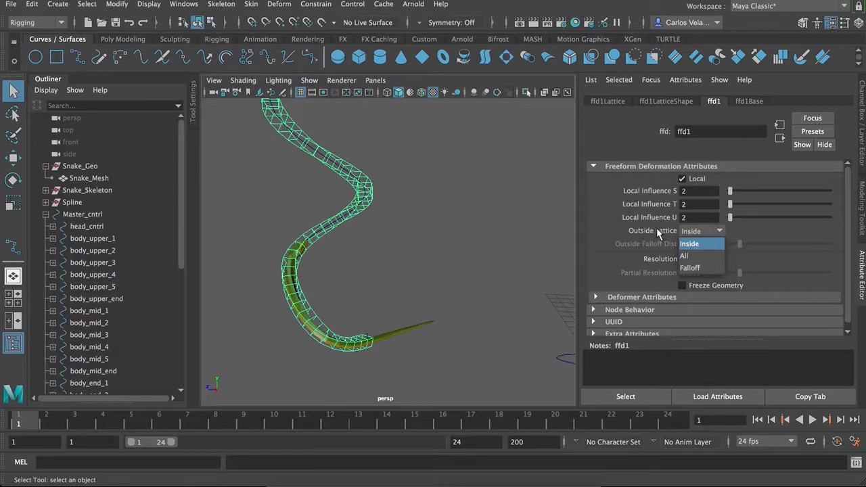
pyautogui.click(685, 256)
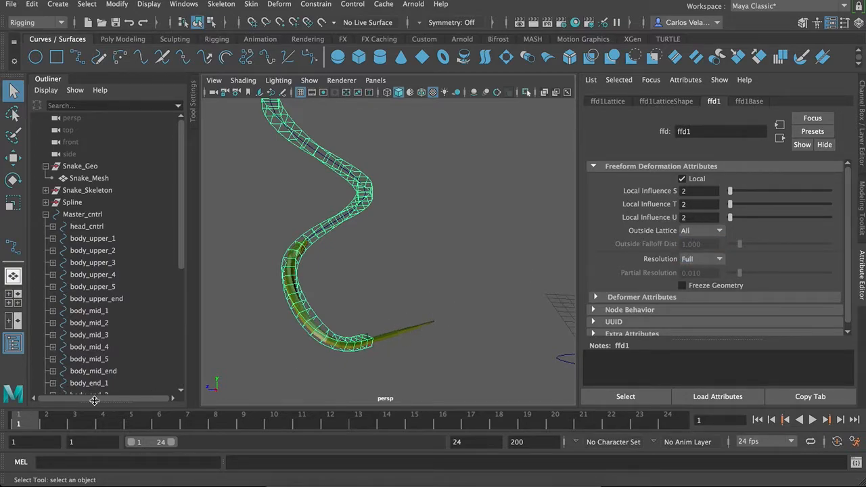
pyautogui.click(812, 420)
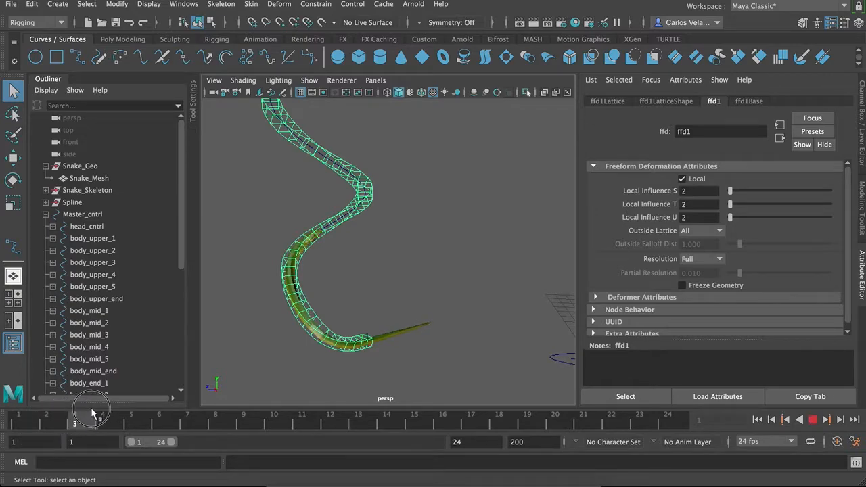
pyautogui.moveTo(91, 413); pyautogui.dragTo(244, 412)
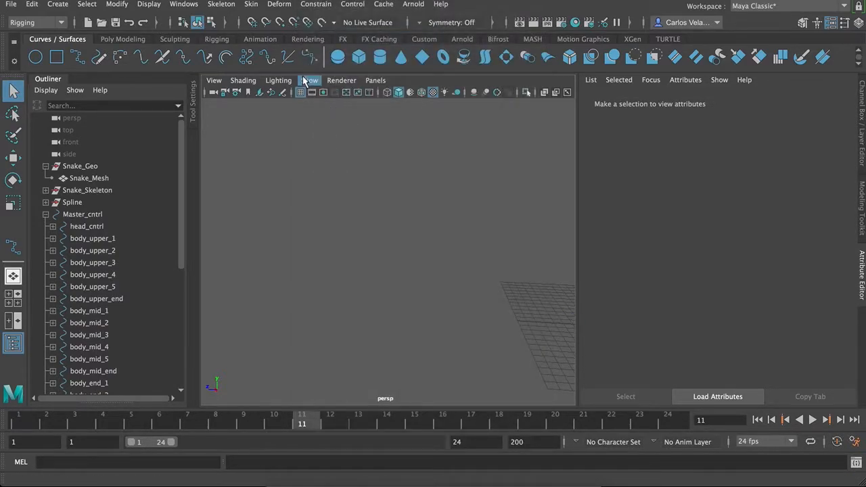
# Filter the viewport to show only polygons and play the animation to frame 24
pyautogui.click(309, 80)
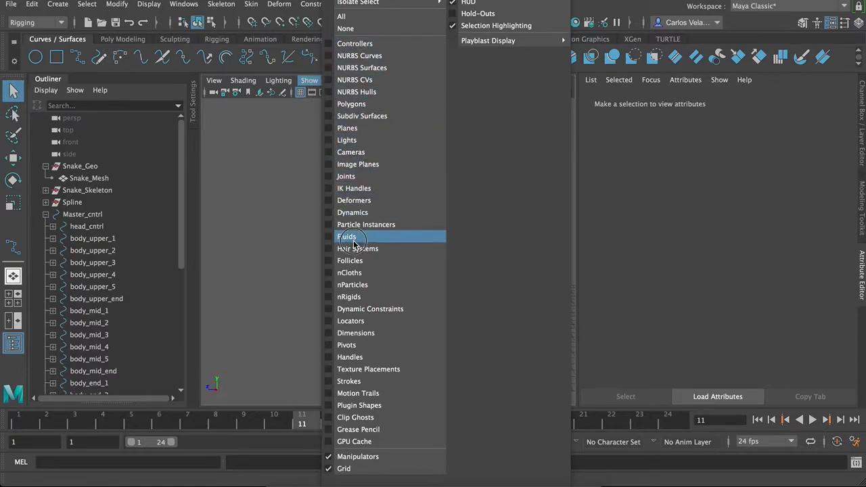
pyautogui.moveTo(351, 103)
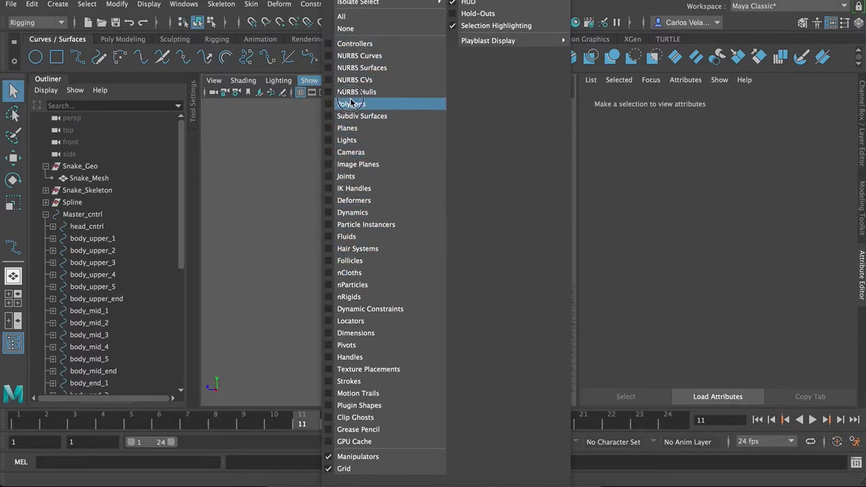
pyautogui.click(351, 104)
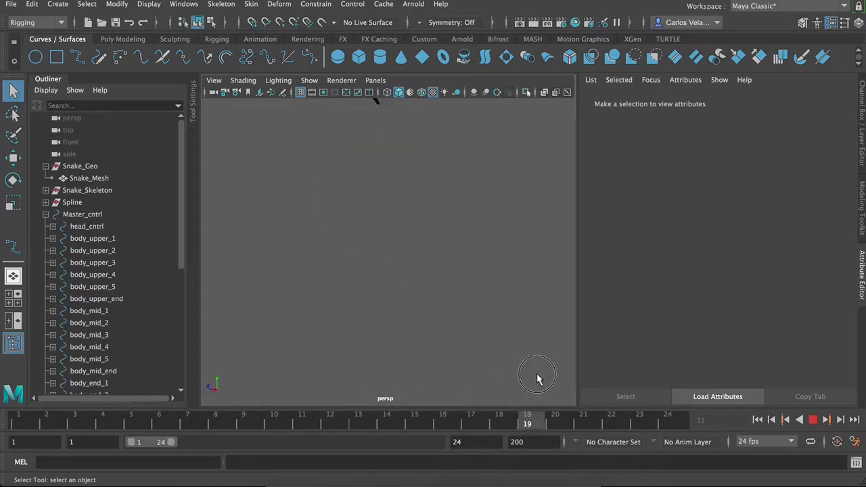
pyautogui.click(800, 420)
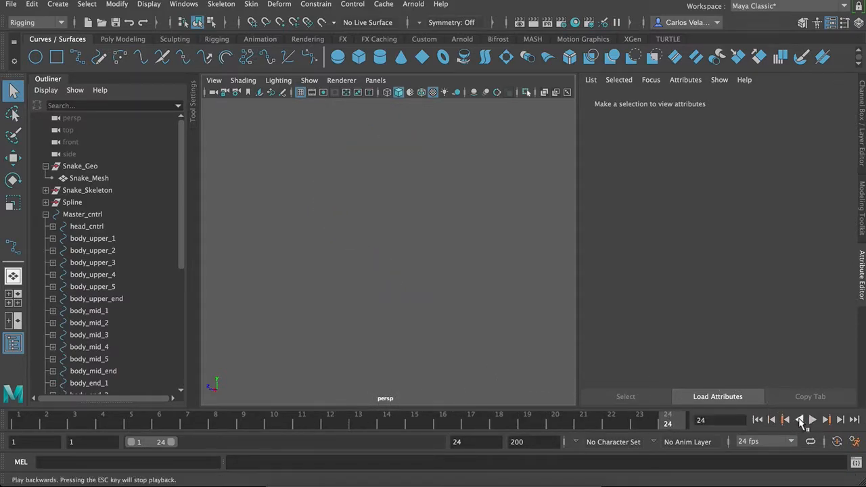